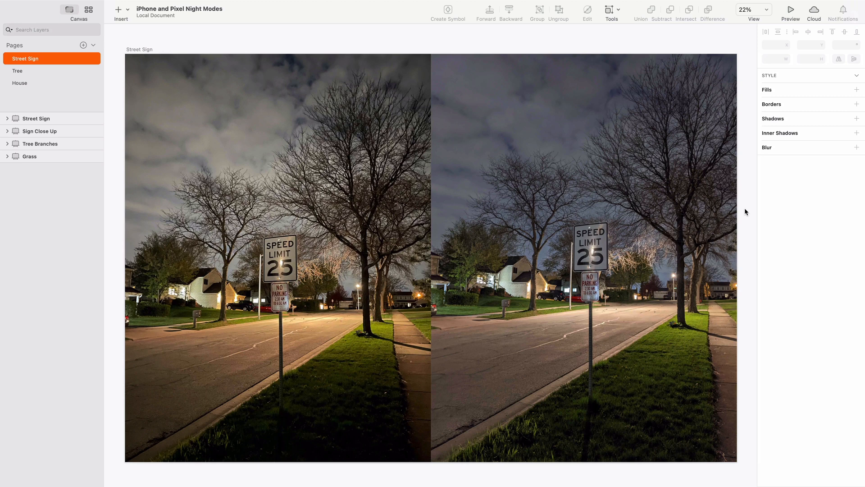
{"action": "mouse_move", "coordinate": [31, 86]}
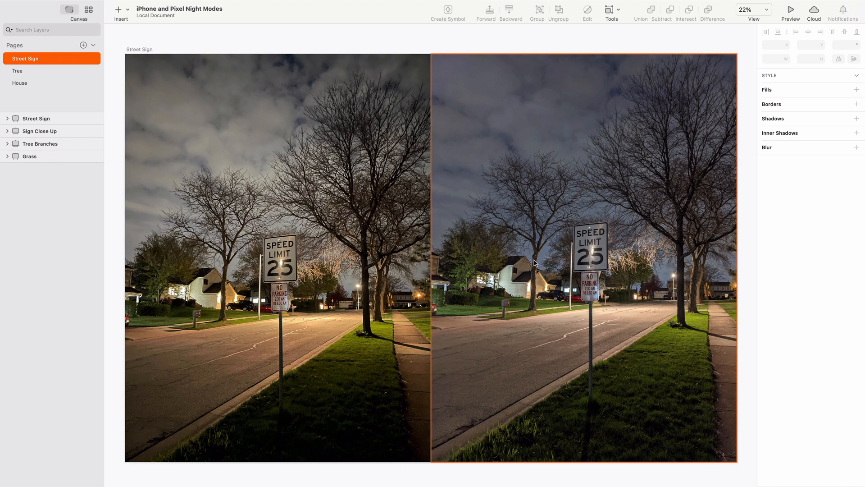
{"action": "mouse_move", "coordinate": [646, 282]}
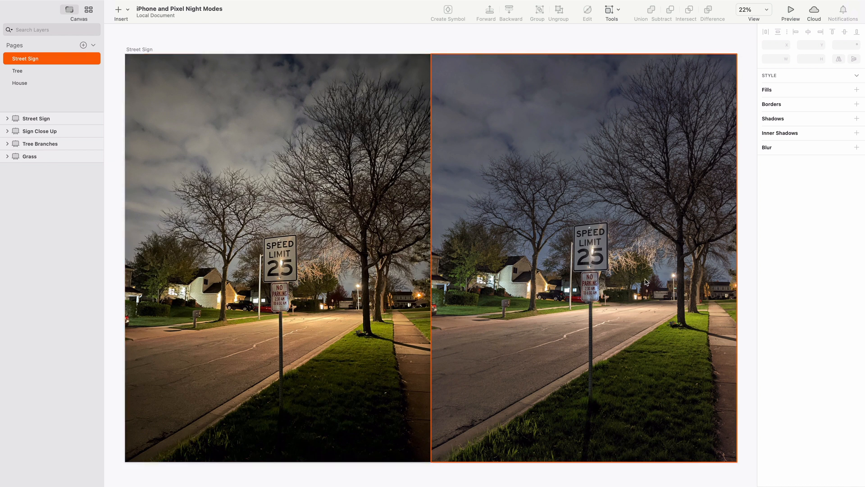
{"action": "mouse_move", "coordinate": [463, 323]}
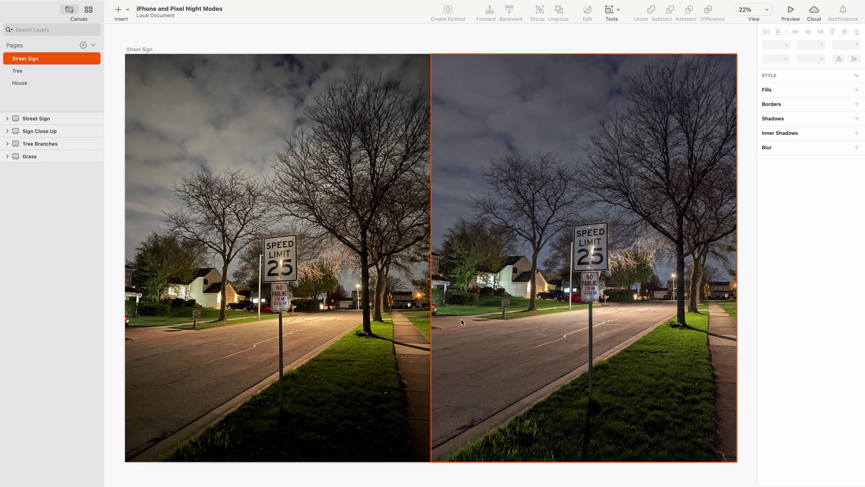
{"action": "mouse_move", "coordinate": [627, 215]}
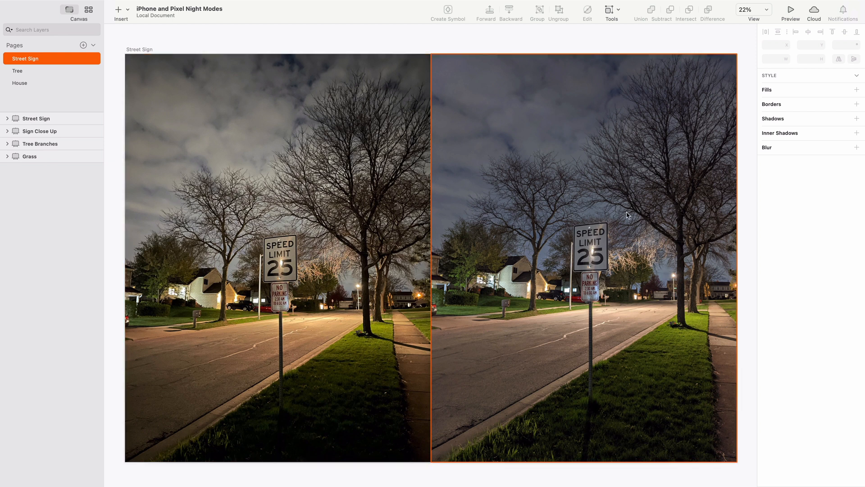
{"action": "mouse_move", "coordinate": [475, 173]}
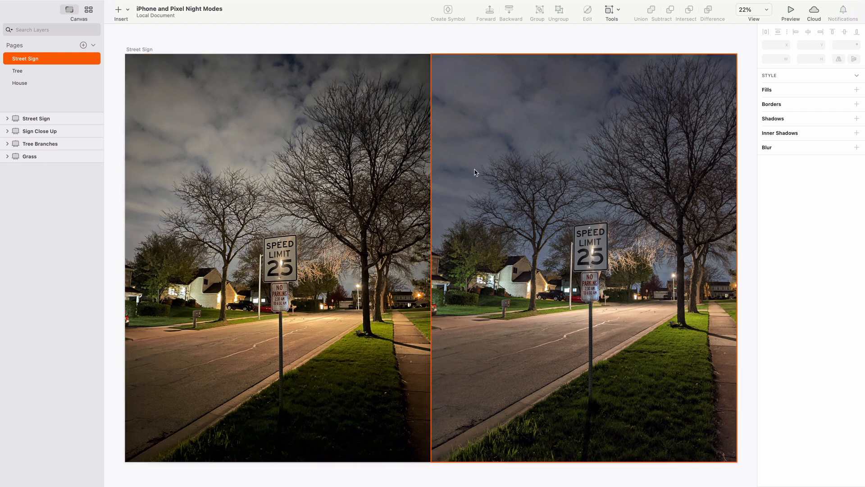
{"action": "mouse_move", "coordinate": [560, 177]}
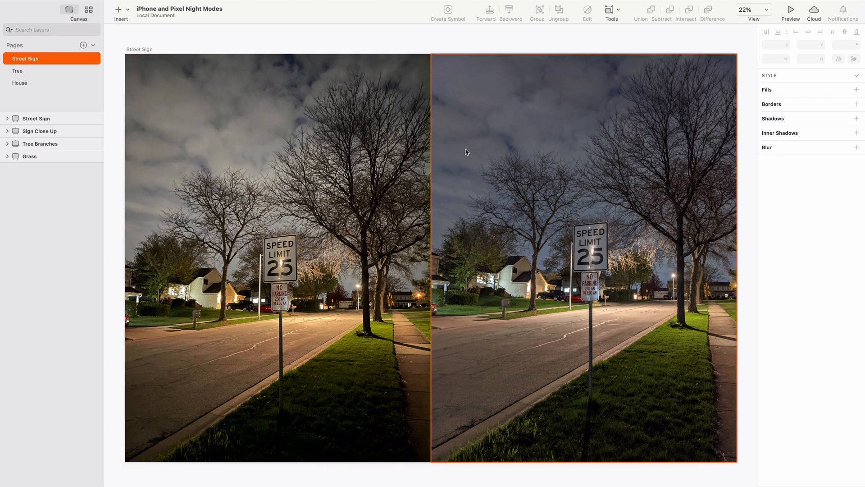
{"action": "mouse_move", "coordinate": [525, 264]}
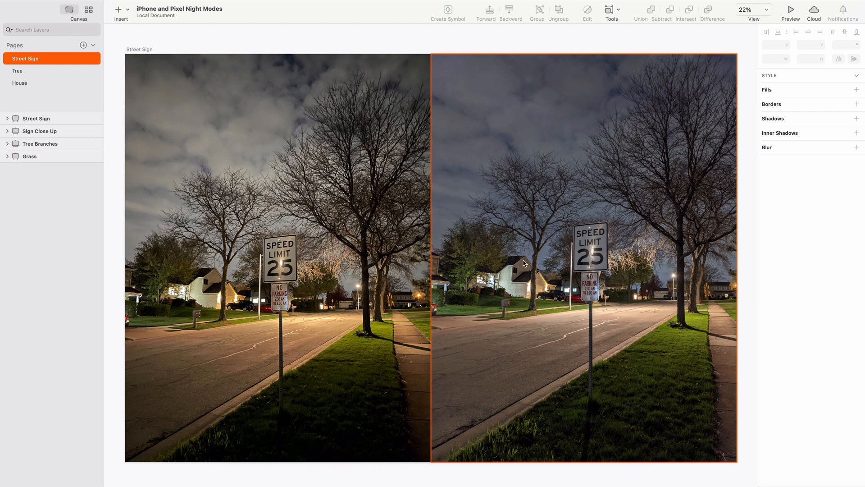
{"action": "mouse_move", "coordinate": [509, 203]}
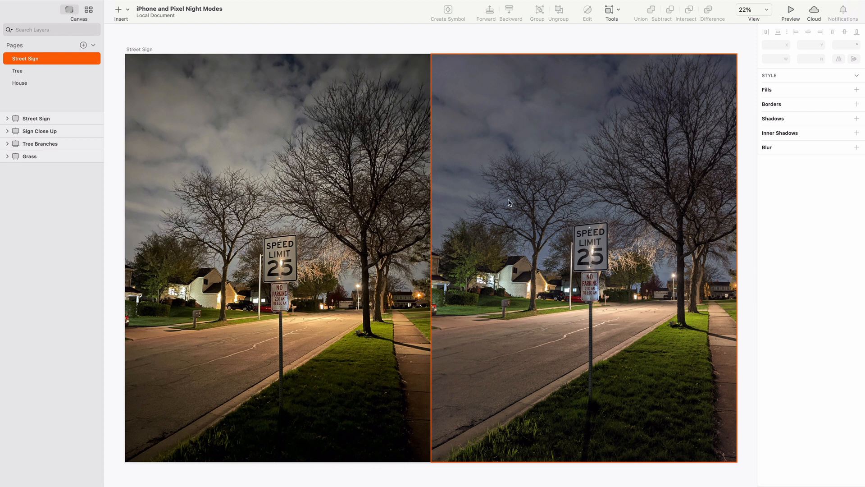
{"action": "mouse_move", "coordinate": [426, 232]}
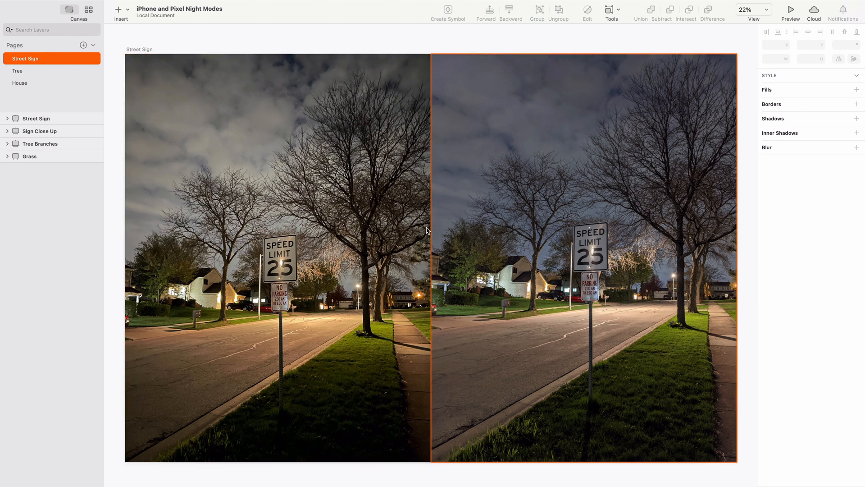
{"action": "mouse_move", "coordinate": [457, 256]}
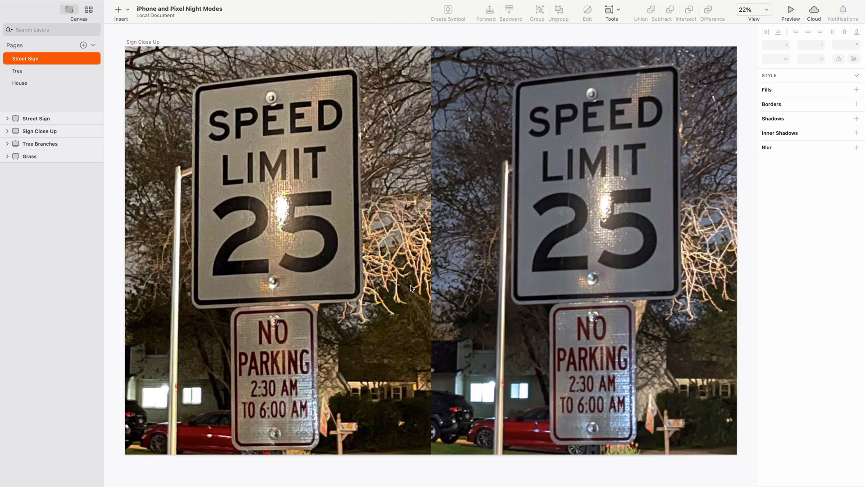
Step: Select the left night-mode speed limit sign photo on the Sign Close Up artboard
{"action": "left_click", "coordinate": [524, 228]}
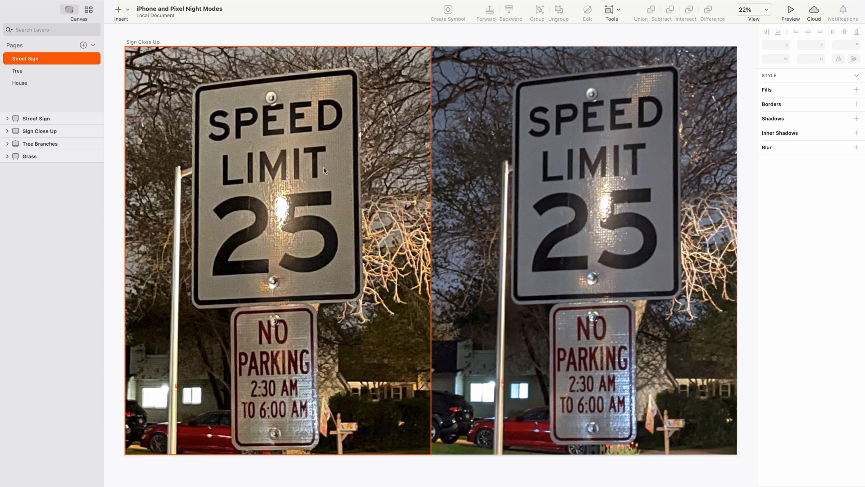
{"action": "mouse_move", "coordinate": [347, 198]}
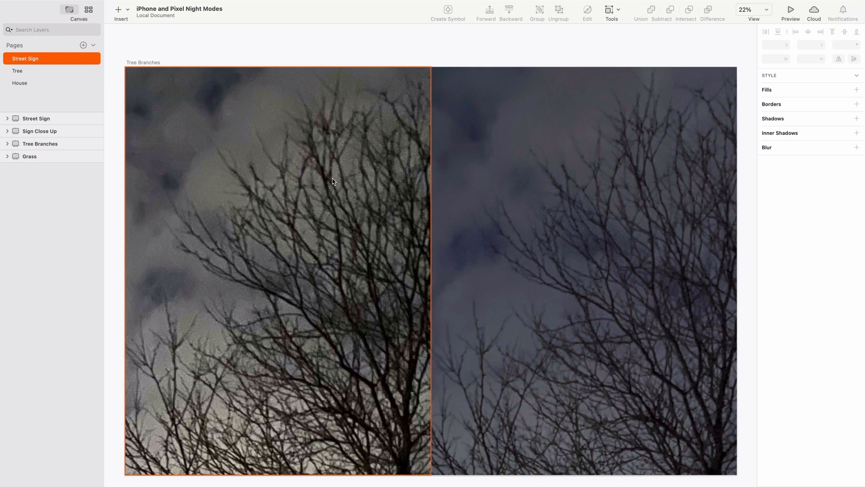
Step: Select the right tree branches crop, then scroll down to the Grass curb comparison
{"action": "left_click", "coordinate": [596, 173]}
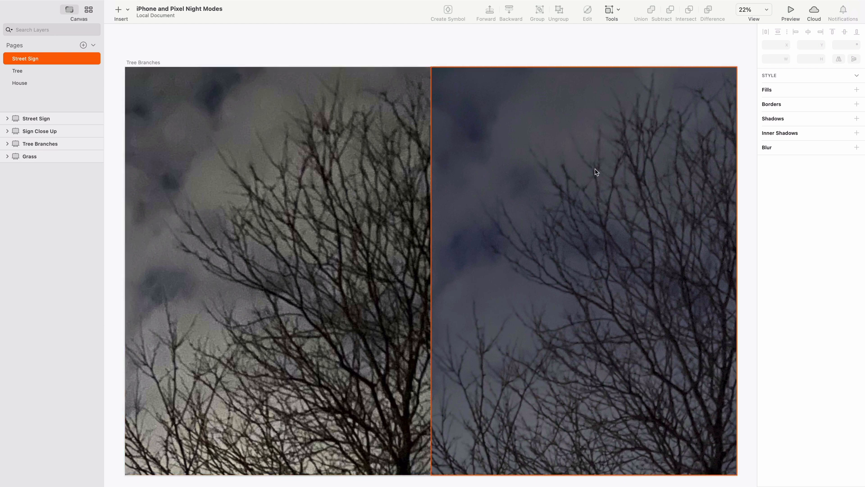
{"action": "mouse_move", "coordinate": [603, 156]}
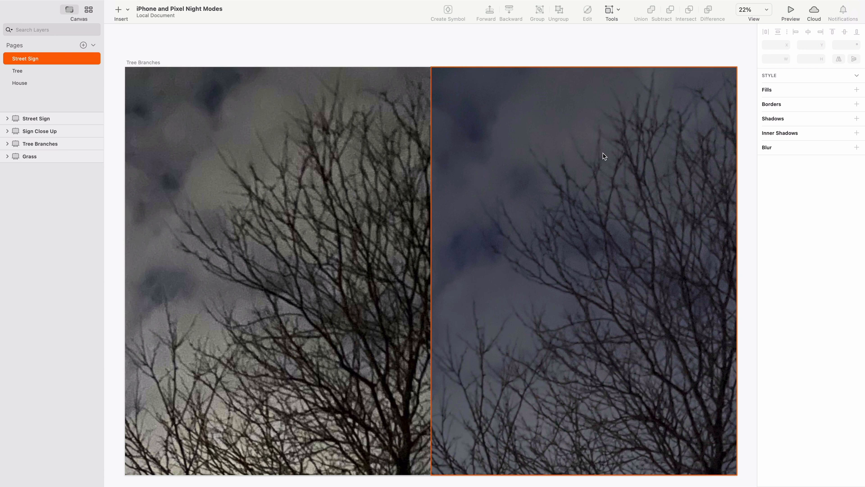
{"action": "mouse_move", "coordinate": [615, 153]}
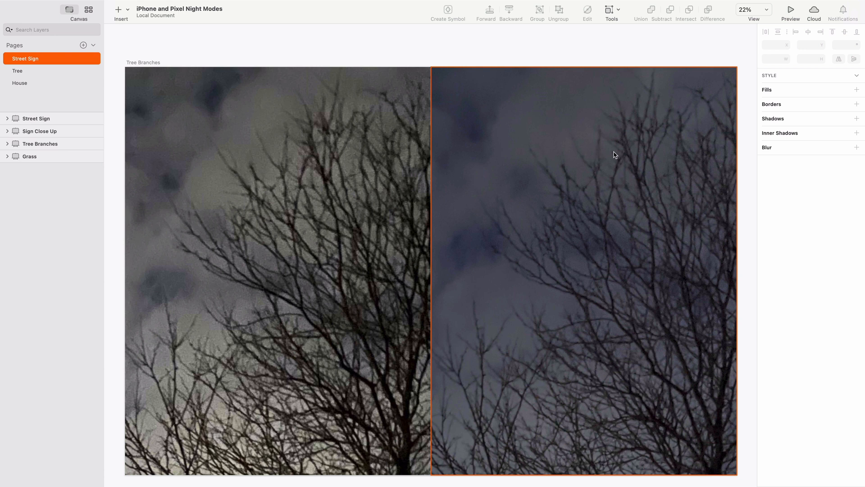
{"action": "mouse_move", "coordinate": [590, 120]}
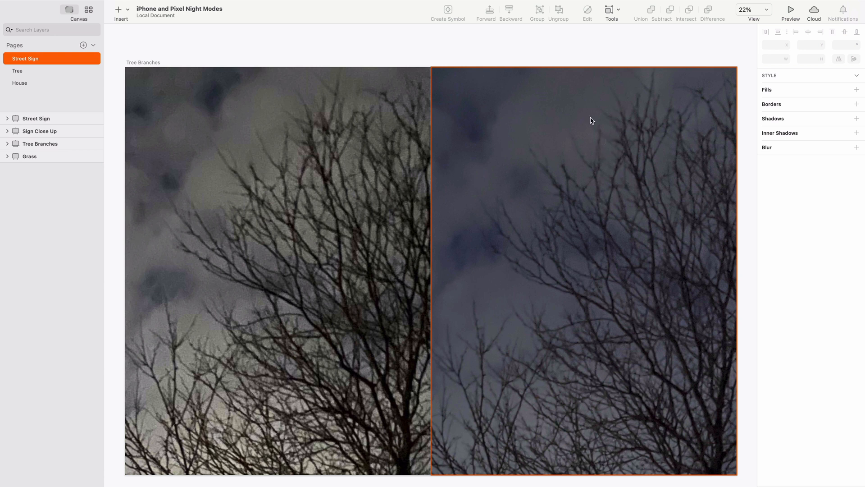
{"action": "mouse_move", "coordinate": [447, 175]}
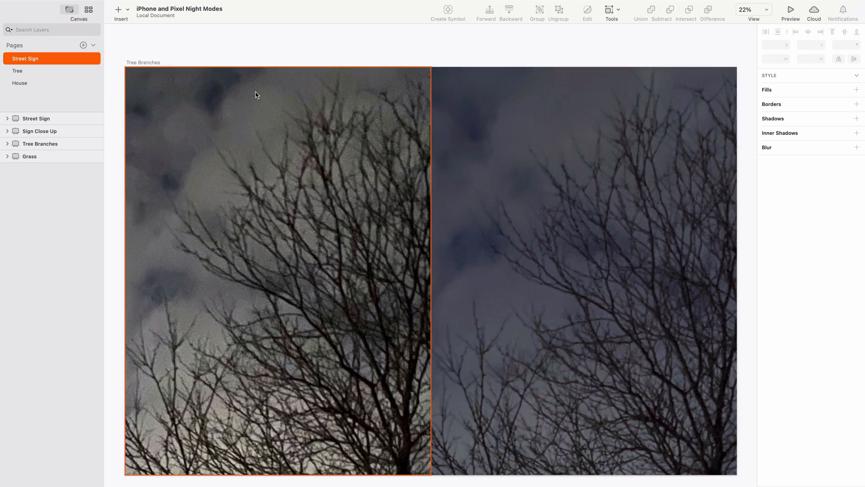
{"action": "mouse_move", "coordinate": [182, 215]}
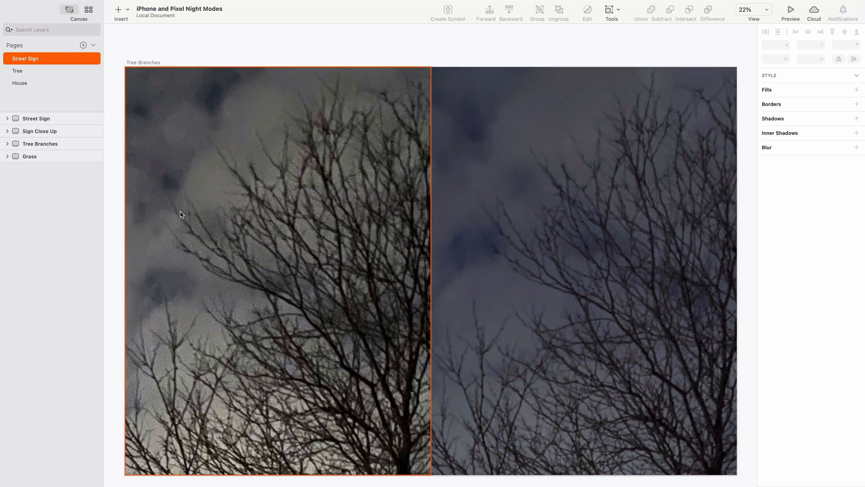
{"action": "mouse_move", "coordinate": [190, 288]}
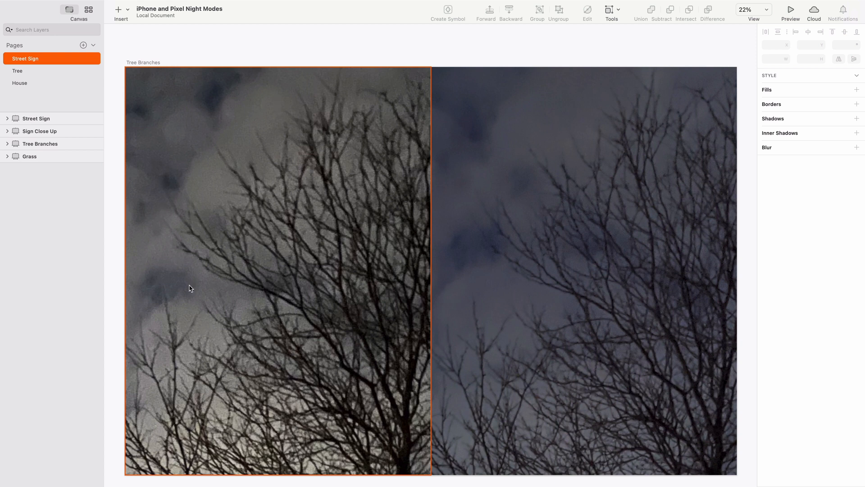
{"action": "mouse_move", "coordinate": [227, 118]}
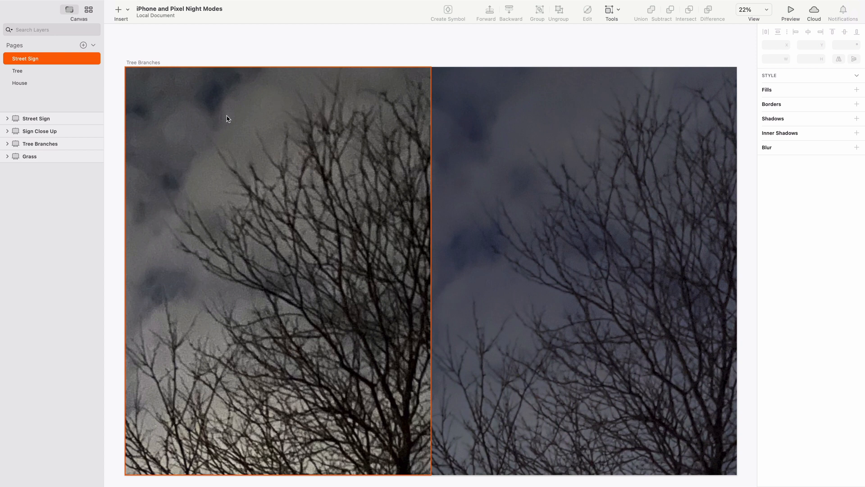
{"action": "mouse_move", "coordinate": [214, 179]}
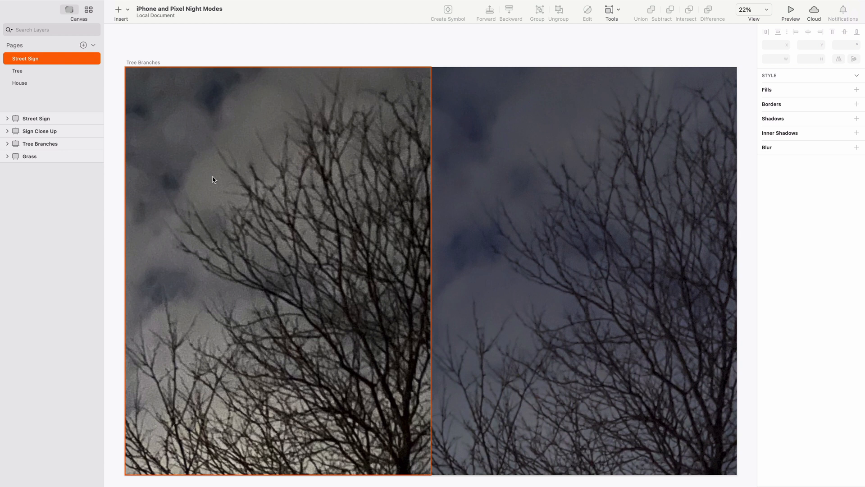
{"action": "mouse_move", "coordinate": [225, 132]}
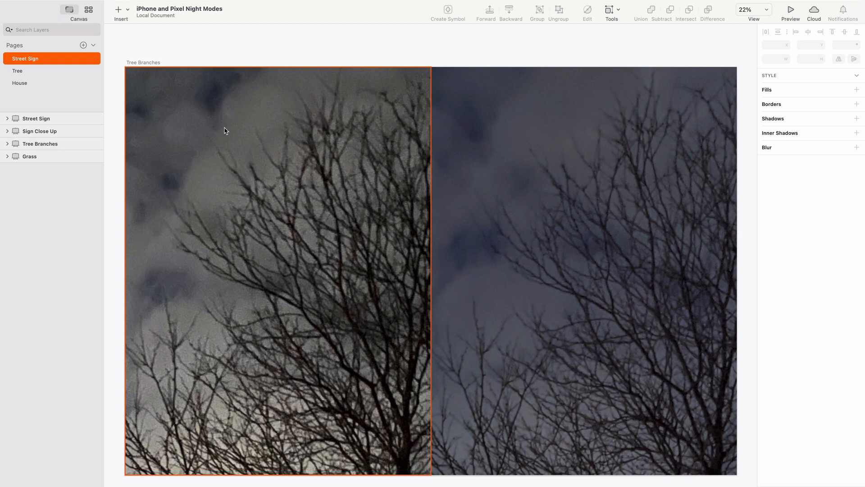
{"action": "mouse_move", "coordinate": [192, 158]}
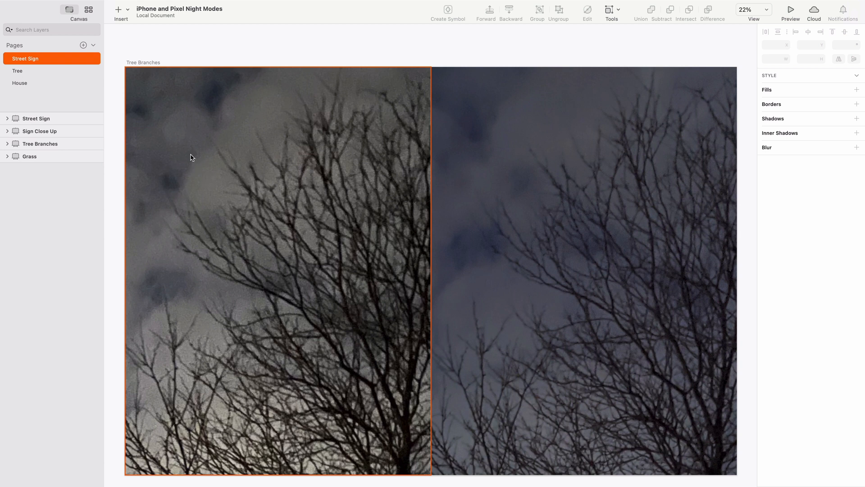
{"action": "left_click", "coordinate": [492, 152]}
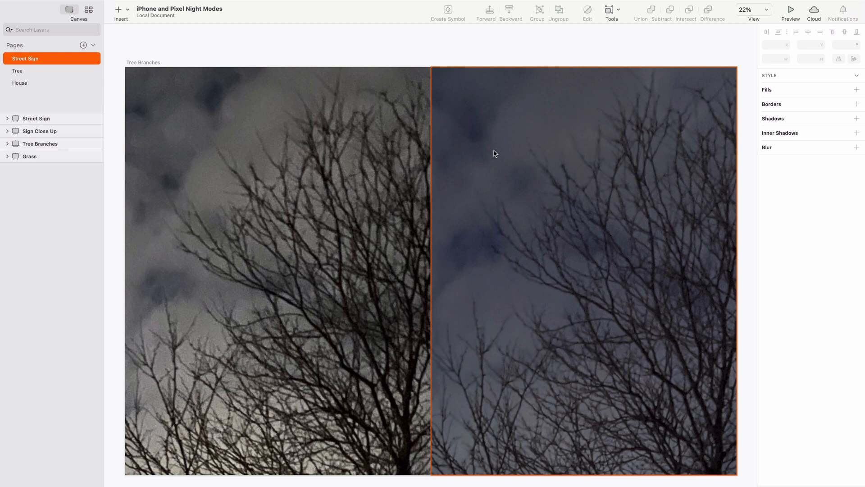
{"action": "mouse_move", "coordinate": [581, 208]}
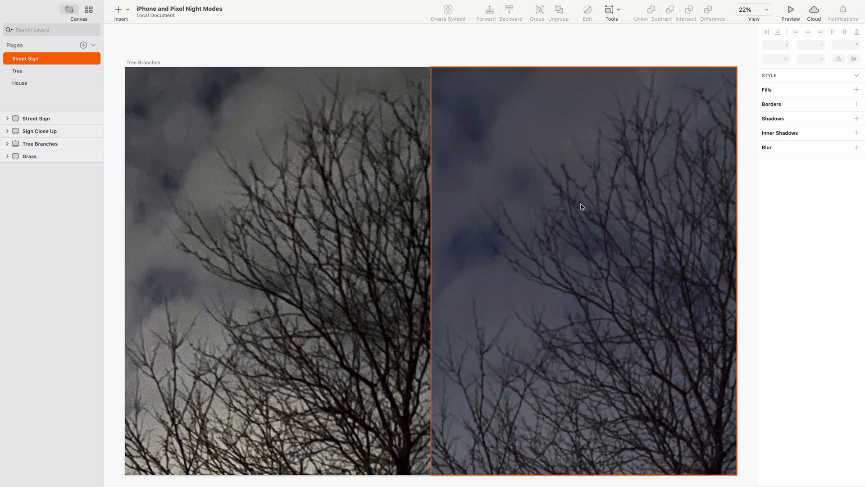
{"action": "mouse_move", "coordinate": [579, 232]}
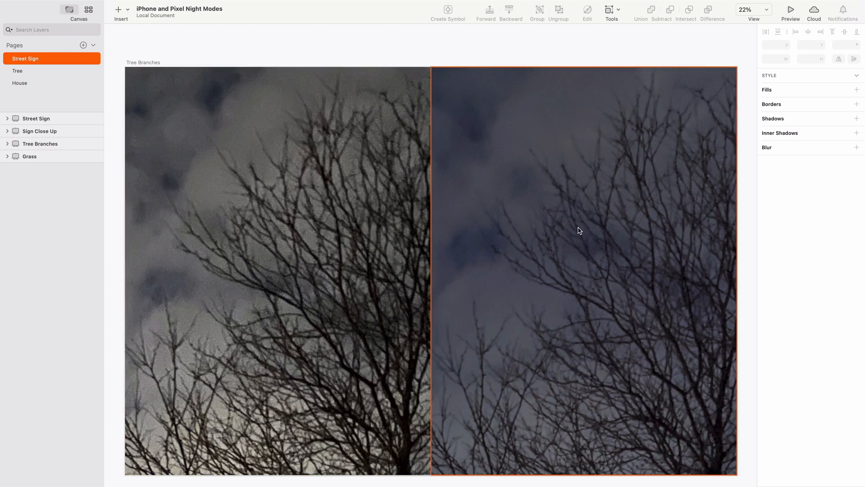
{"action": "scroll", "scroll_direction": "down", "scroll_amount": 3}
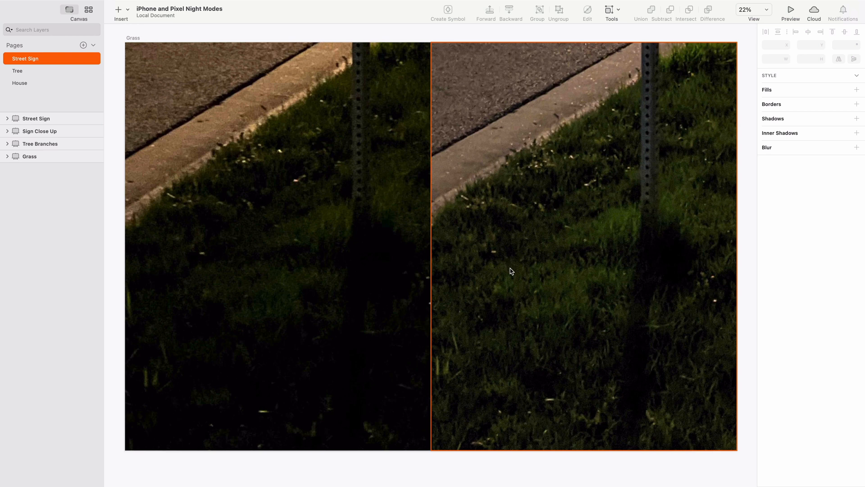
{"action": "mouse_move", "coordinate": [505, 268]}
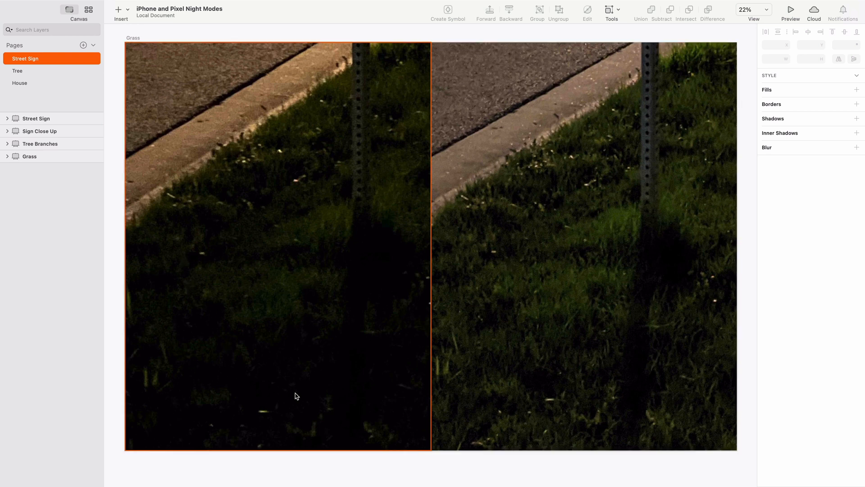
{"action": "mouse_move", "coordinate": [359, 270]}
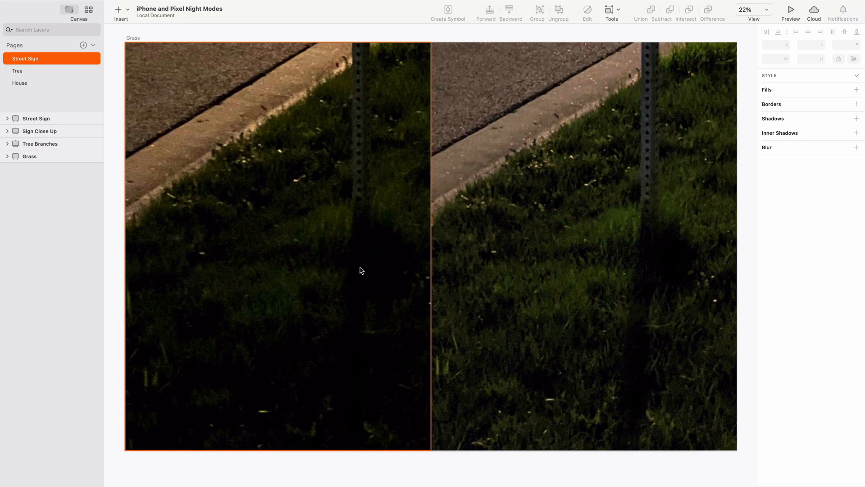
{"action": "mouse_move", "coordinate": [226, 332]}
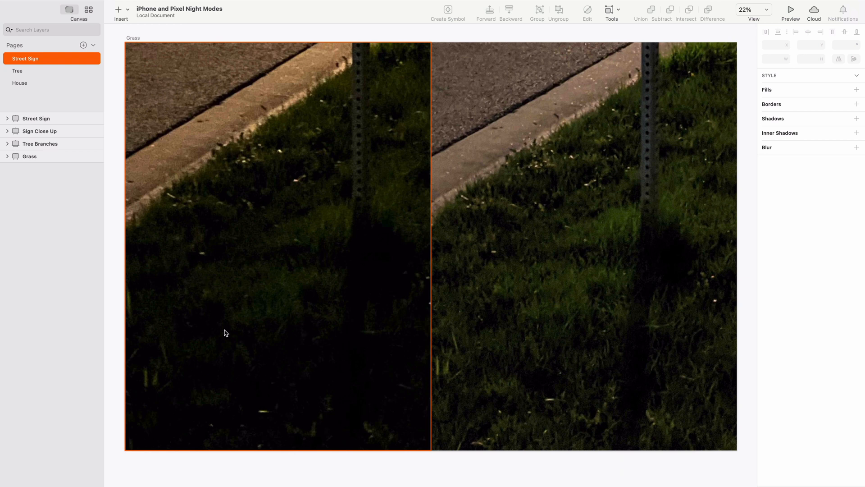
{"action": "mouse_move", "coordinate": [257, 345]}
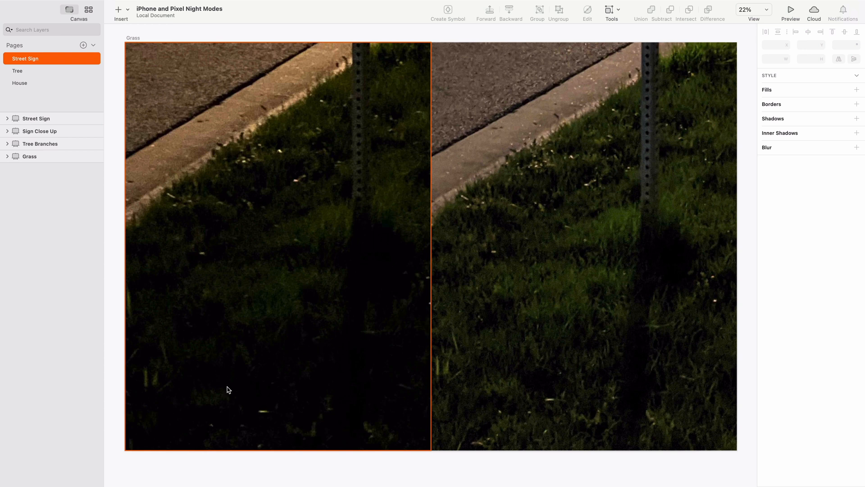
{"action": "mouse_move", "coordinate": [363, 325]}
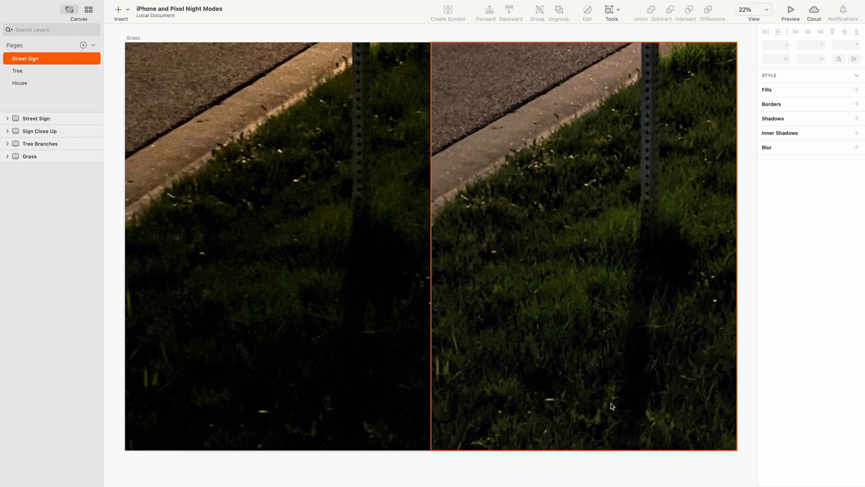
{"action": "mouse_move", "coordinate": [517, 362]}
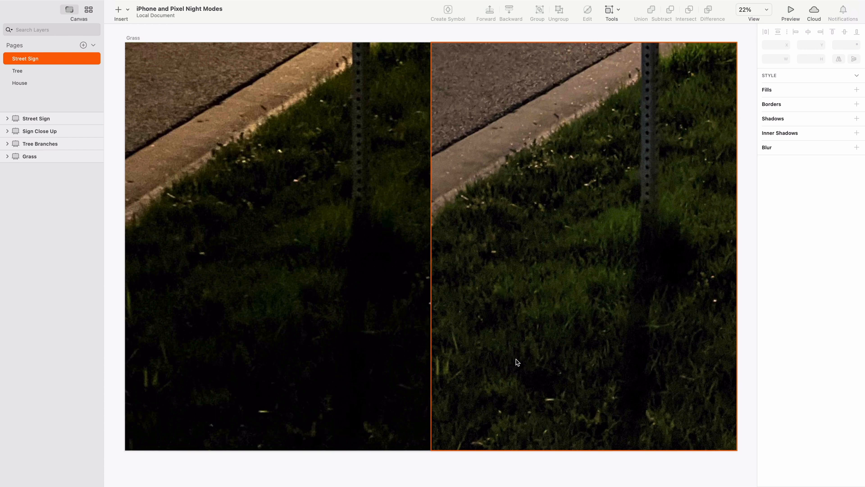
{"action": "mouse_move", "coordinate": [555, 276]}
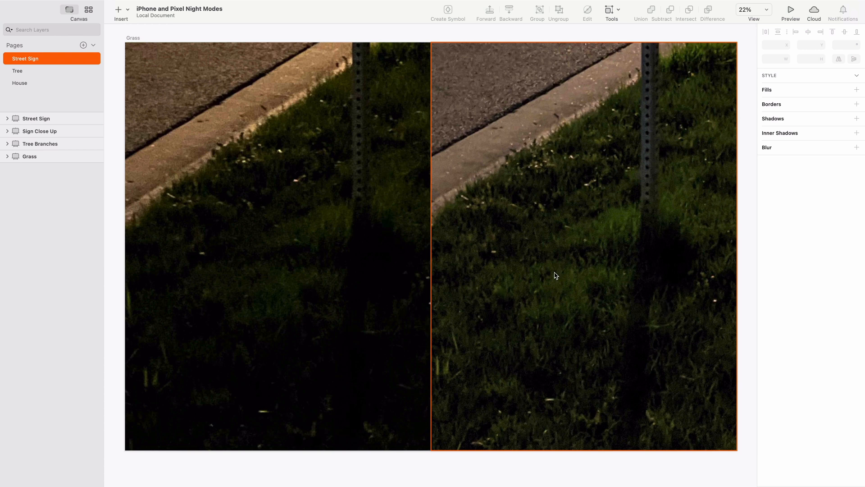
{"action": "mouse_move", "coordinate": [550, 352]}
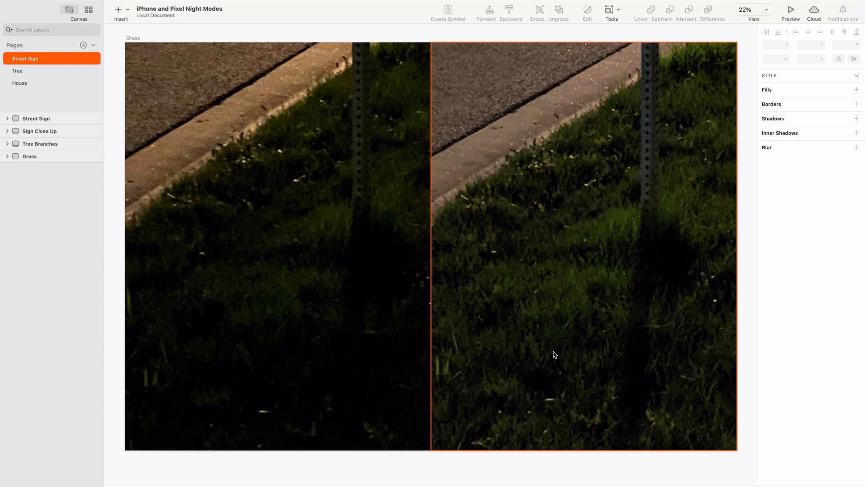
Step: Switch to the Tree page showing the tree and bike route sign comparison
{"action": "left_click", "coordinate": [18, 71]}
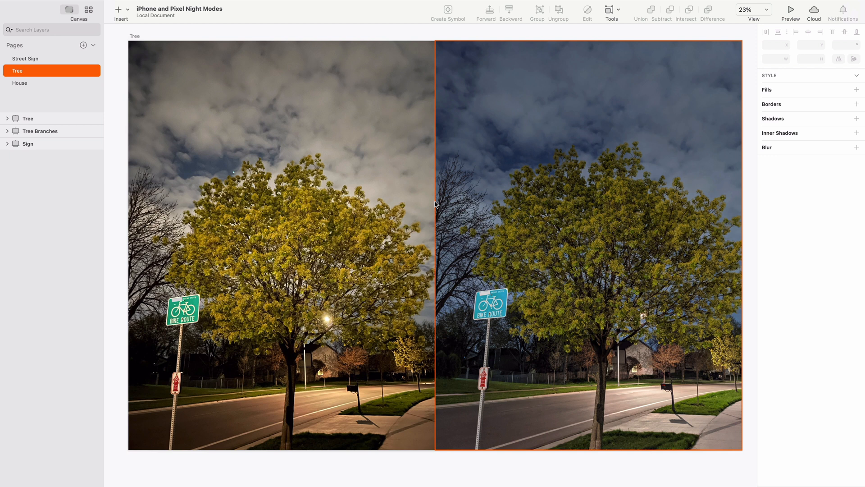
{"action": "mouse_move", "coordinate": [467, 244]}
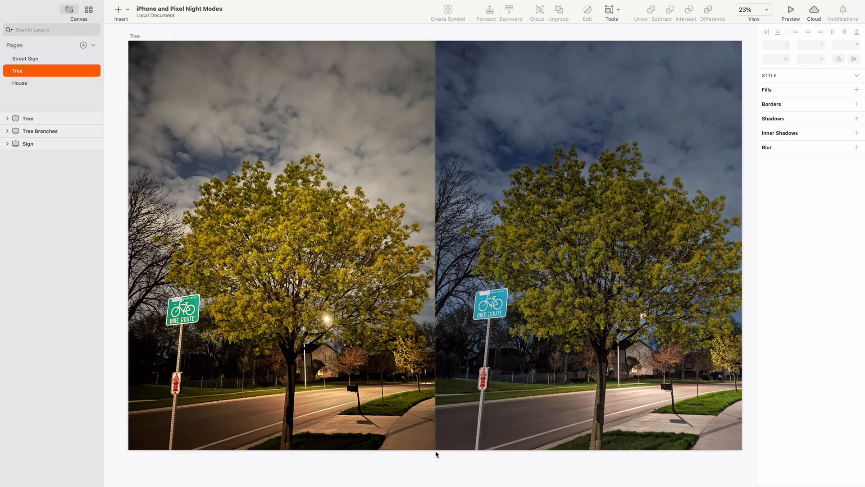
{"action": "left_click", "coordinate": [339, 441]}
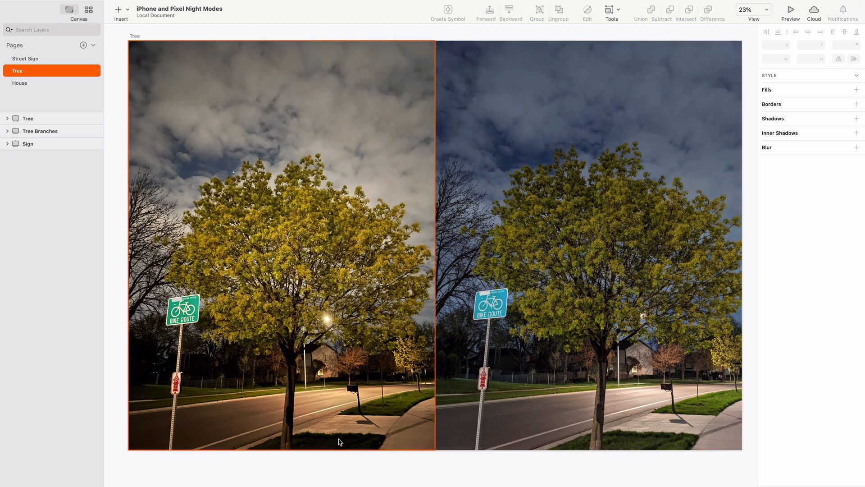
{"action": "mouse_move", "coordinate": [312, 445]}
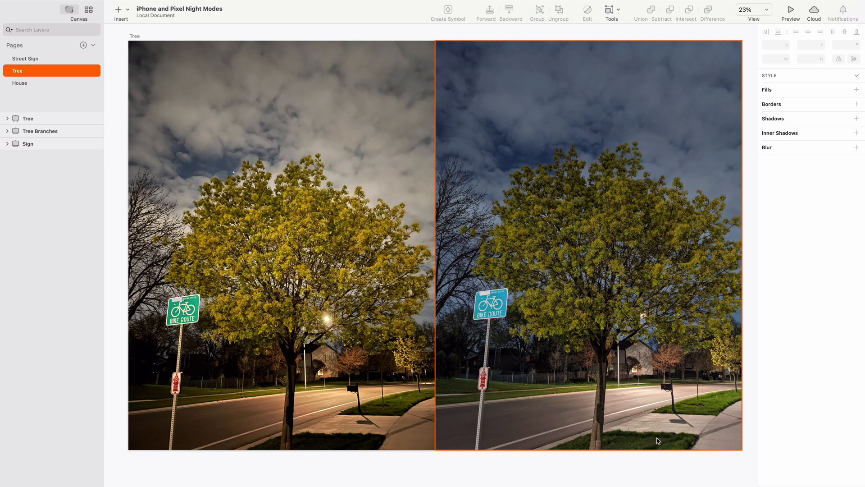
{"action": "mouse_move", "coordinate": [615, 398]}
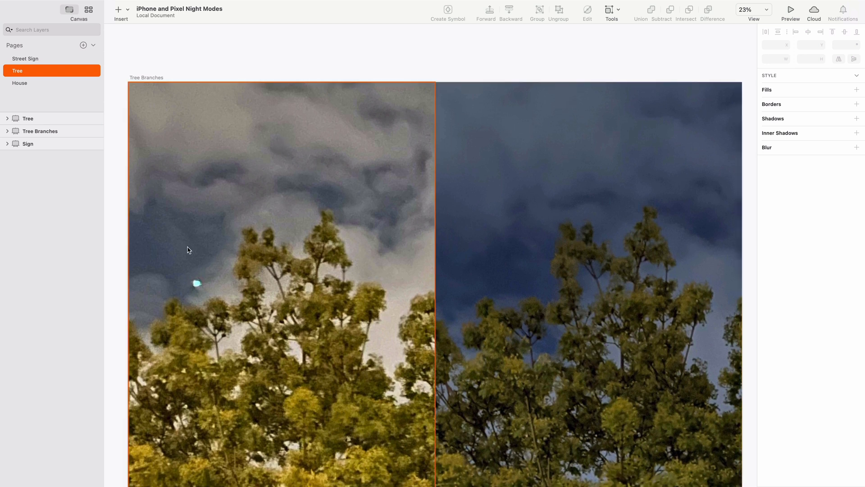
{"action": "mouse_move", "coordinate": [249, 183]}
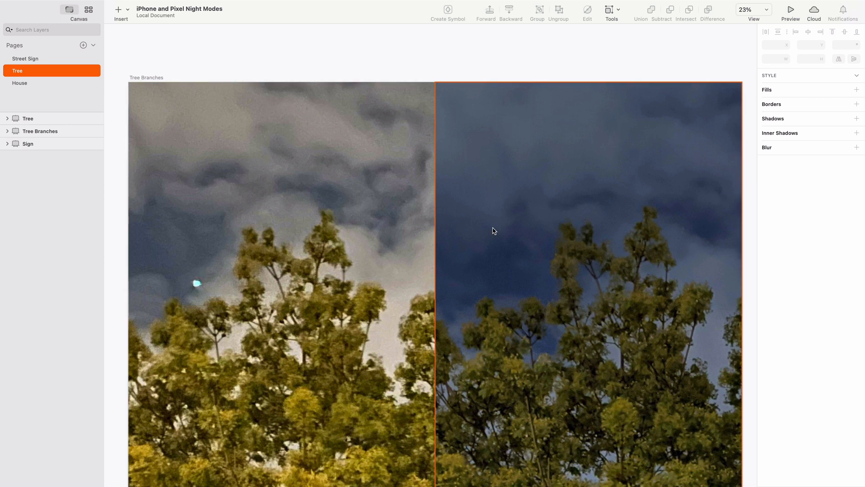
{"action": "mouse_move", "coordinate": [647, 171]}
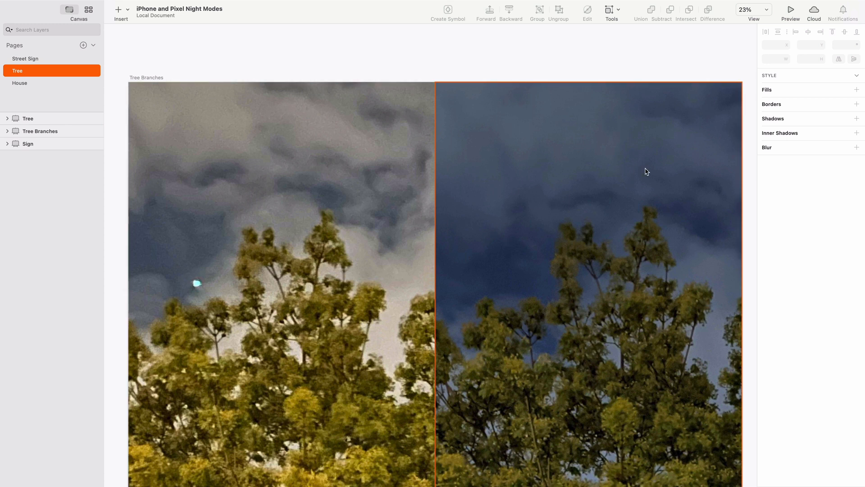
{"action": "mouse_move", "coordinate": [700, 237]}
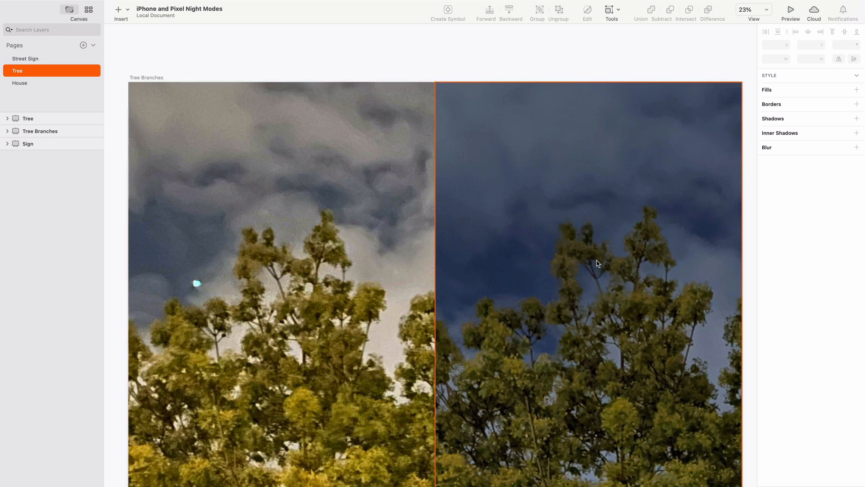
{"action": "mouse_move", "coordinate": [520, 250]}
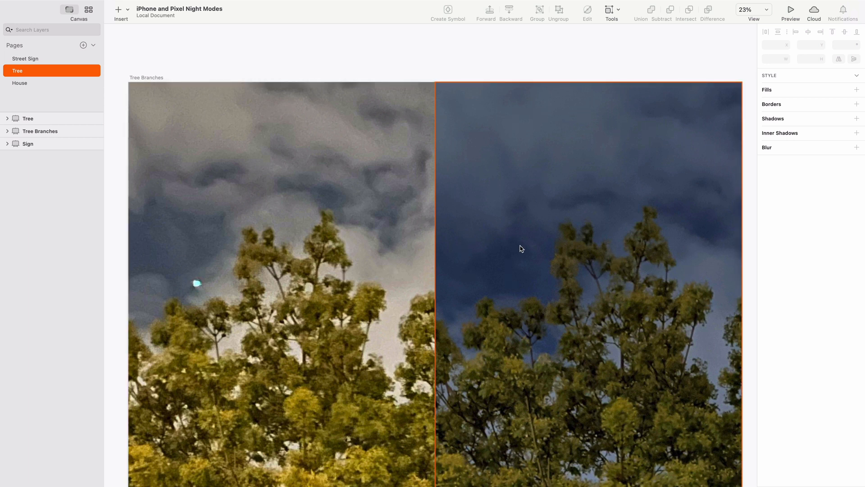
{"action": "mouse_move", "coordinate": [646, 247]}
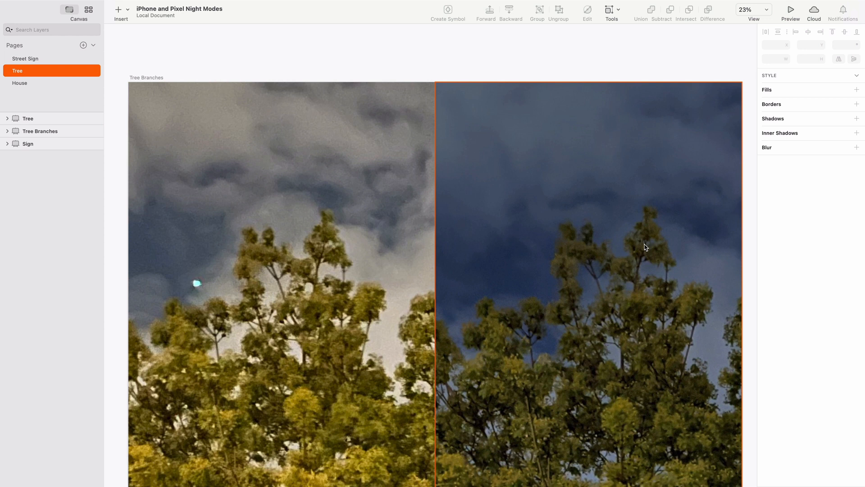
{"action": "mouse_move", "coordinate": [320, 282]}
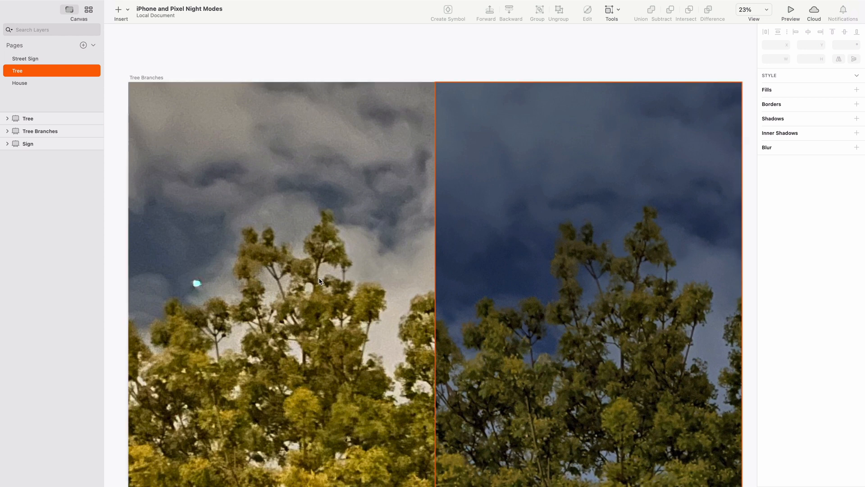
Step: Scroll down from Tree Branches to the fire hydrant Sign artboard
{"action": "scroll", "scroll_direction": "down", "scroll_amount": 3}
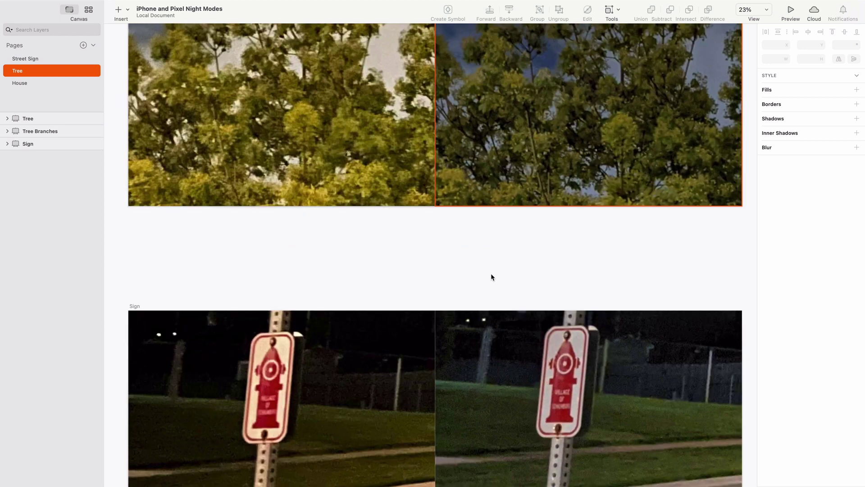
Step: Select the left fire hydrant sign photo to inspect it, then clear the selection
{"action": "scroll", "scroll_direction": "down", "scroll_amount": 3}
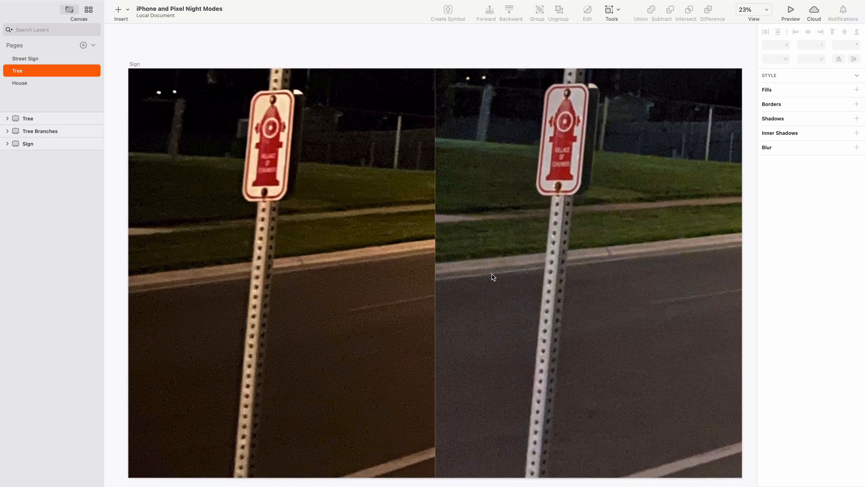
{"action": "left_click", "coordinate": [281, 289]}
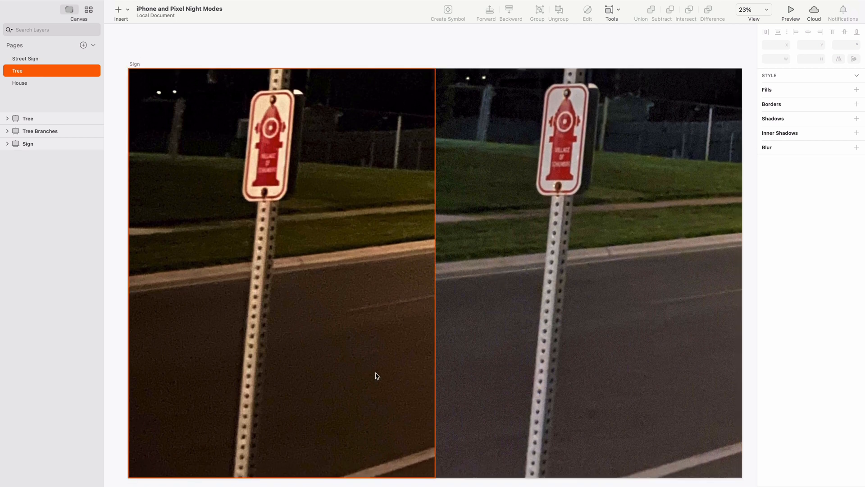
{"action": "mouse_move", "coordinate": [379, 318]}
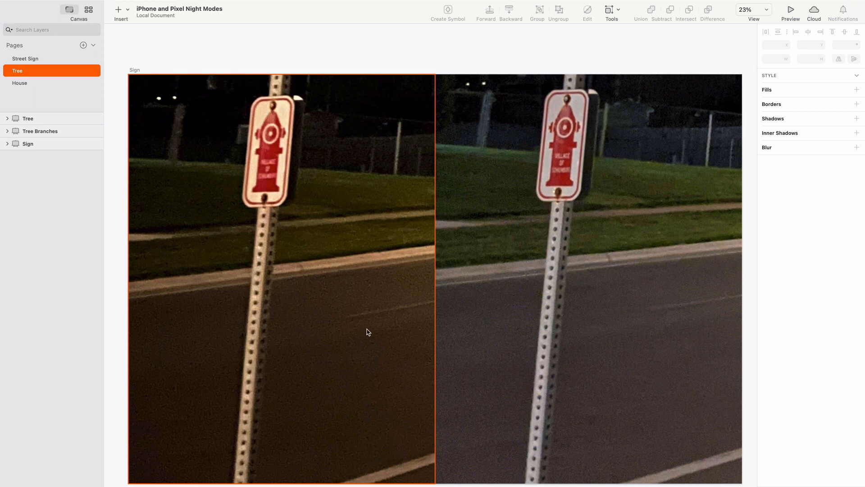
{"action": "mouse_move", "coordinate": [331, 308]}
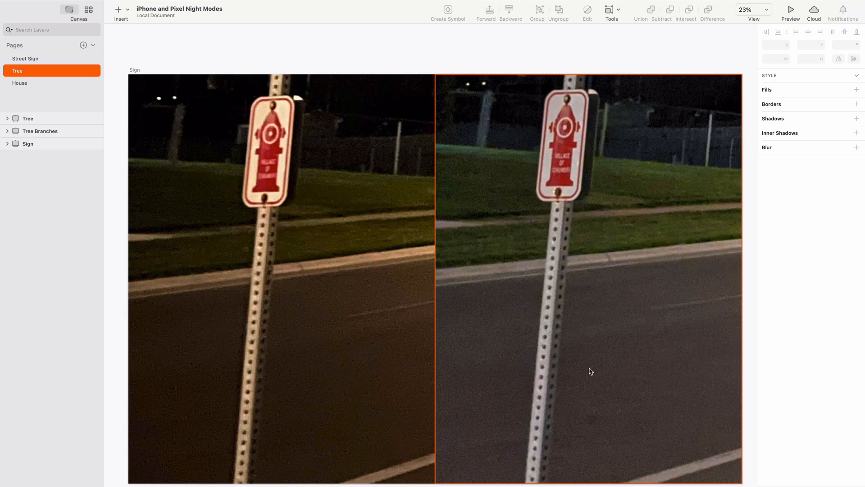
{"action": "mouse_move", "coordinate": [635, 309]}
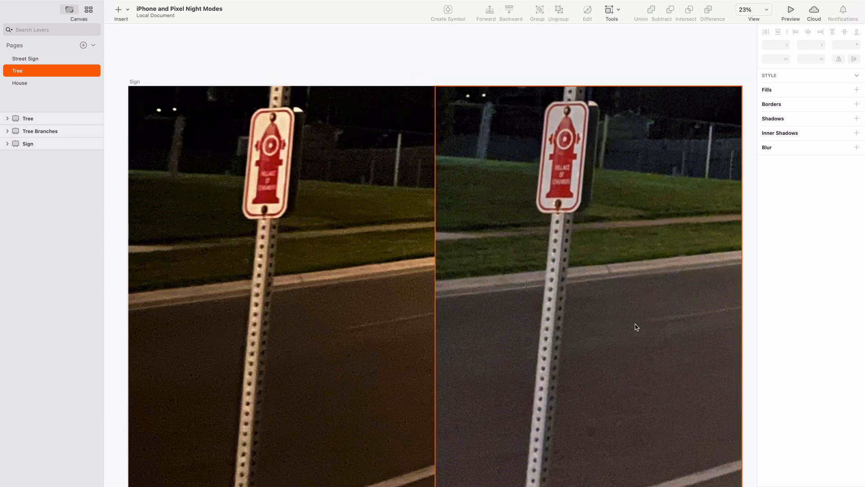
{"action": "mouse_move", "coordinate": [682, 158]}
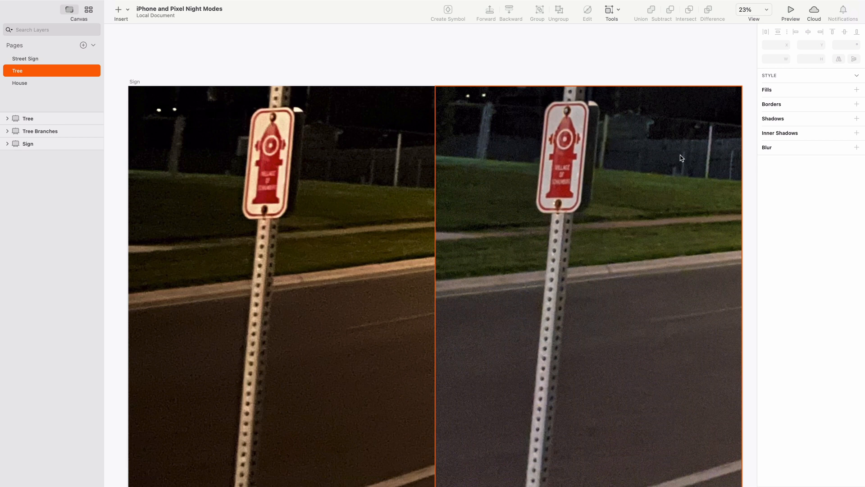
{"action": "mouse_move", "coordinate": [729, 143]}
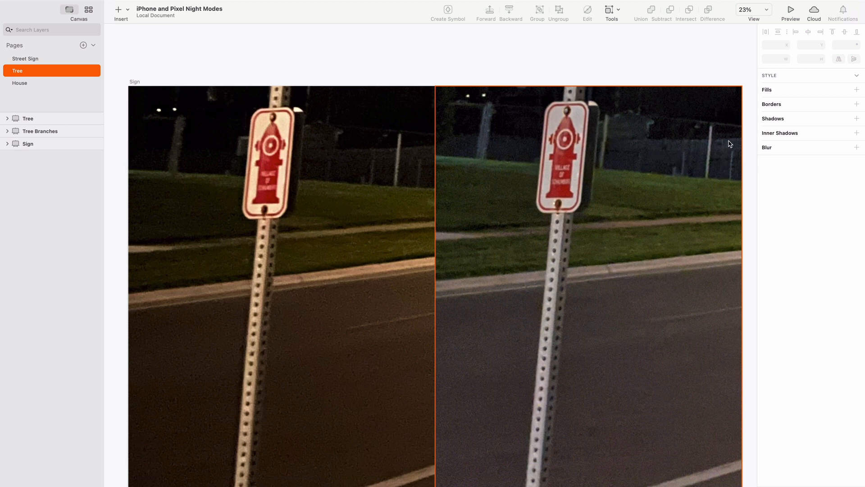
{"action": "mouse_move", "coordinate": [652, 163]}
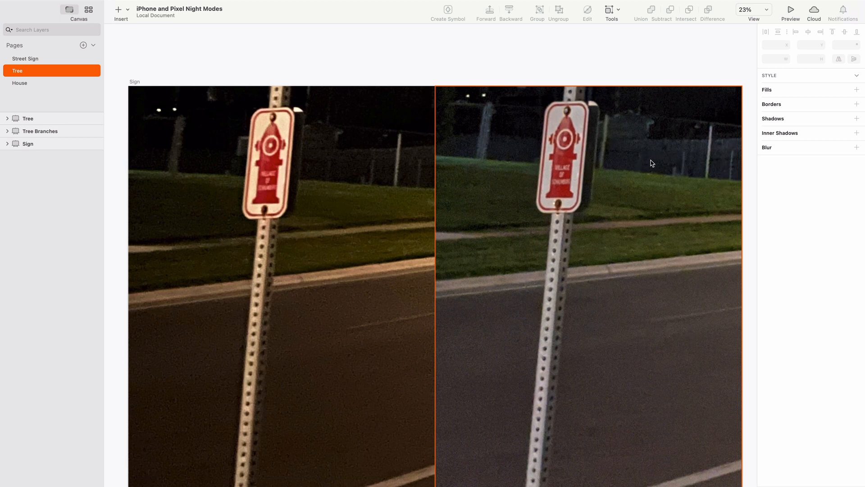
{"action": "mouse_move", "coordinate": [733, 177]}
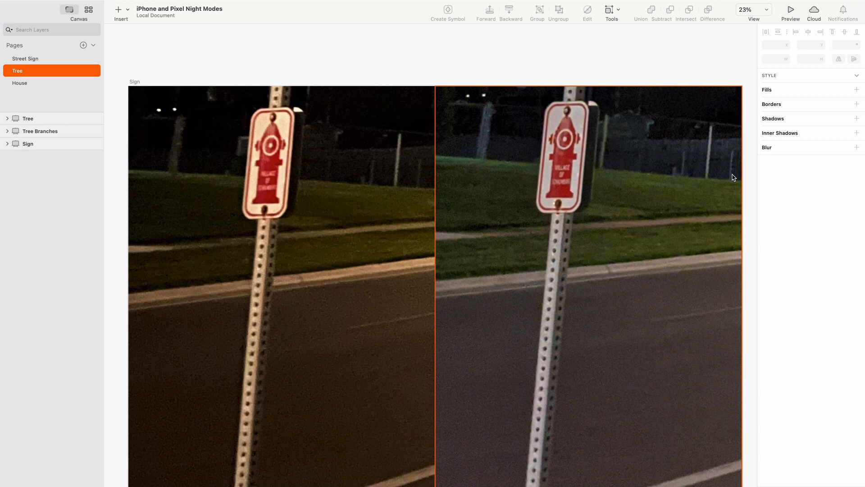
{"action": "left_click", "coordinate": [362, 158]}
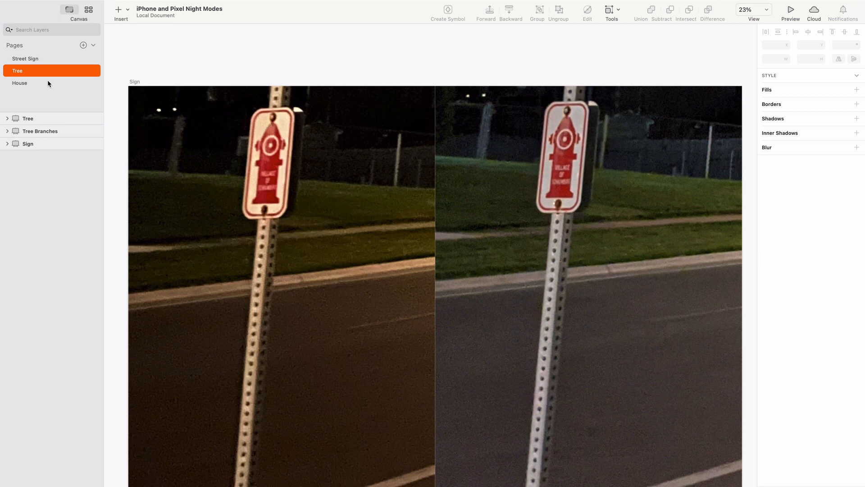
Step: Open the House page and scroll down toward the Roof close-up comparison
{"action": "left_click", "coordinate": [19, 82]}
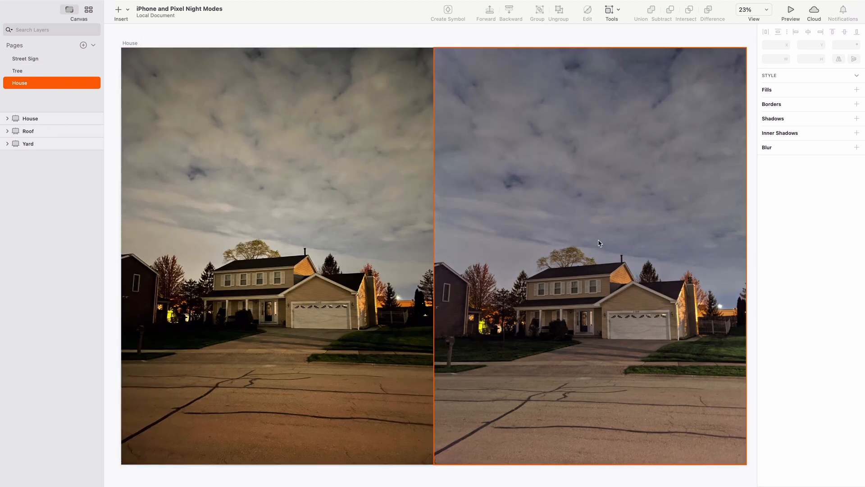
{"action": "mouse_move", "coordinate": [504, 213]}
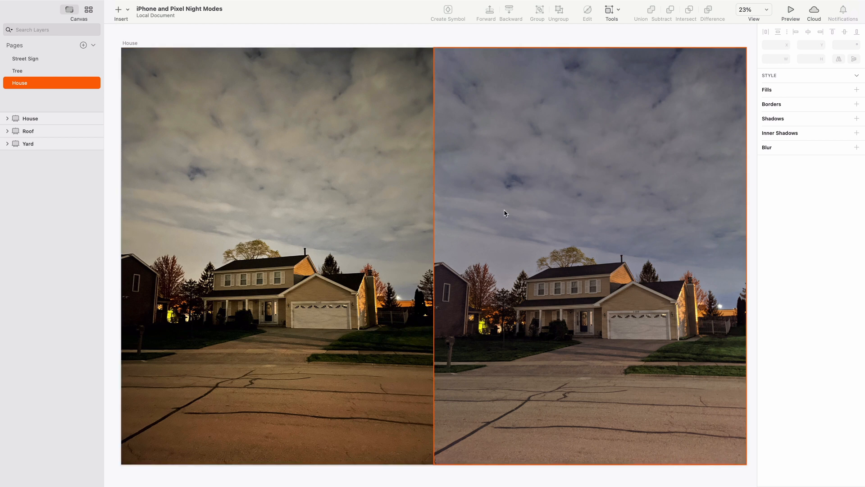
{"action": "mouse_move", "coordinate": [448, 380]}
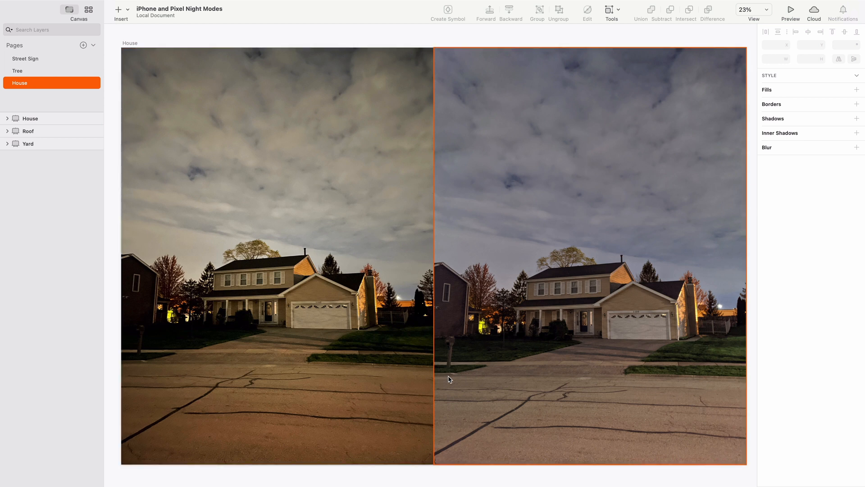
{"action": "scroll", "scroll_direction": "down", "scroll_amount": 3}
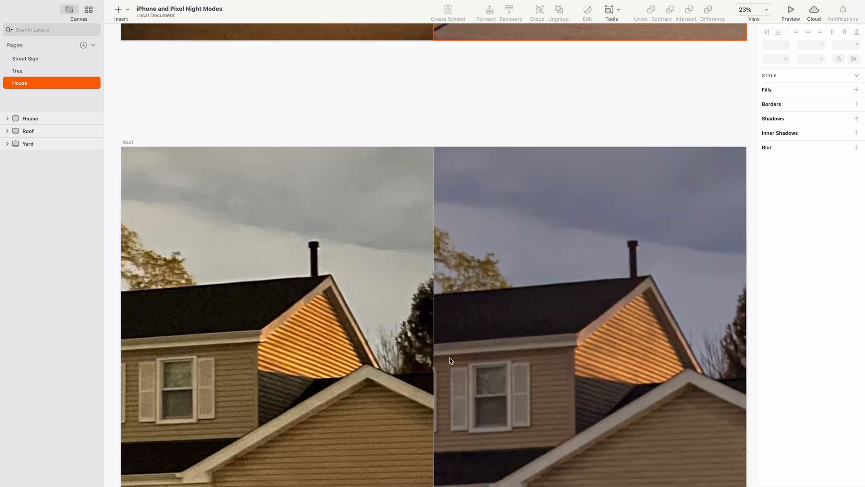
Step: Select the right and left roof photos in turn, then scroll to the Yard comparison
{"action": "scroll", "scroll_direction": "down", "scroll_amount": 3}
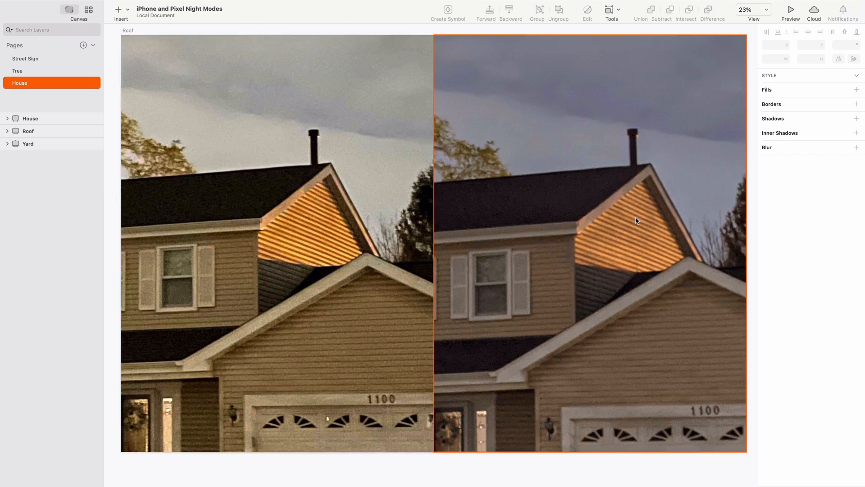
{"action": "mouse_move", "coordinate": [529, 156]}
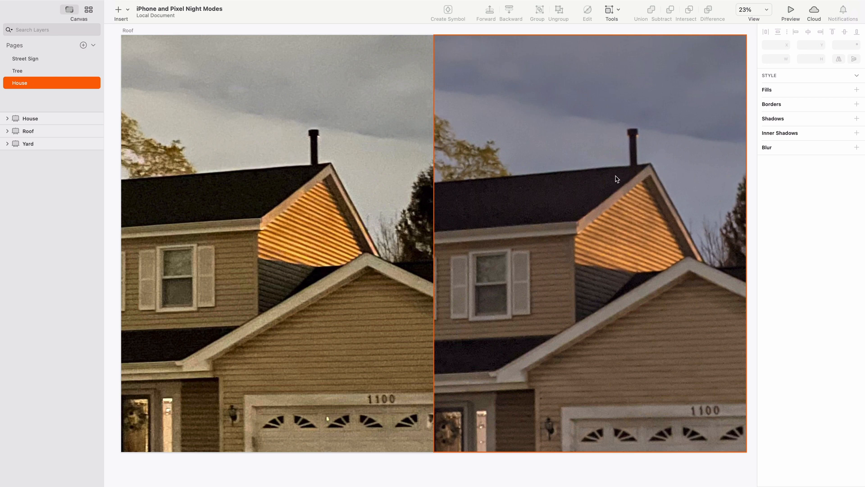
{"action": "mouse_move", "coordinate": [676, 185]}
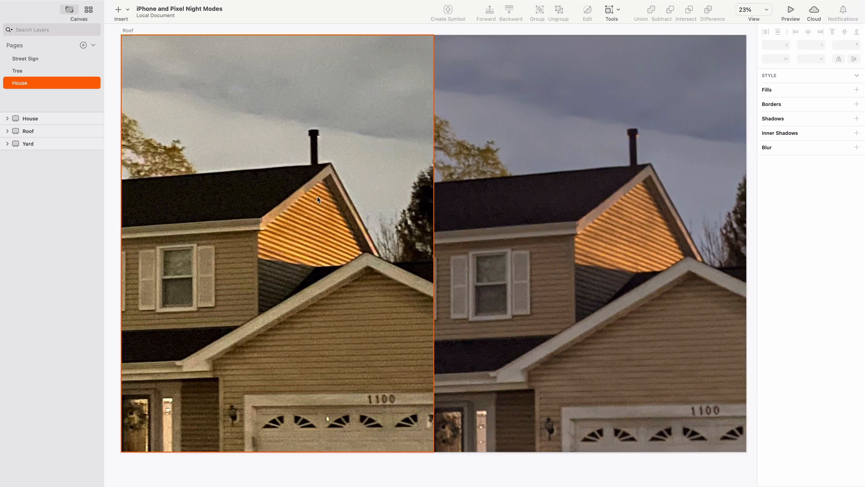
{"action": "left_click", "coordinate": [512, 213]}
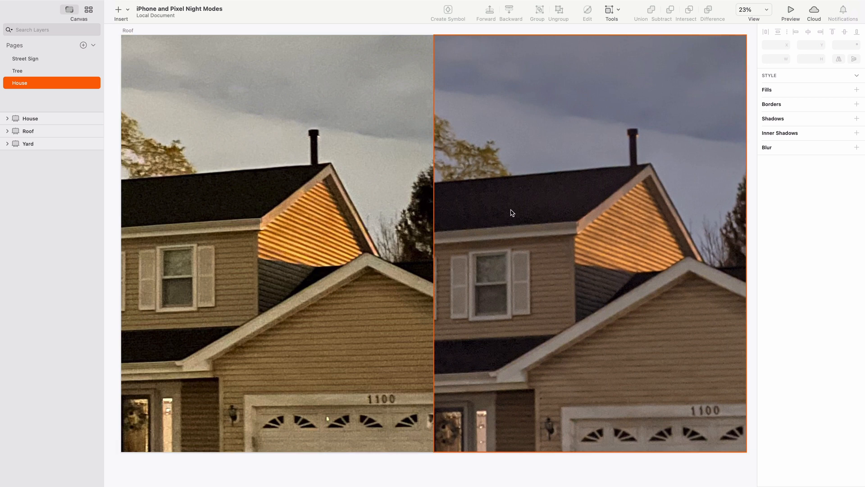
{"action": "left_click", "coordinate": [275, 225]}
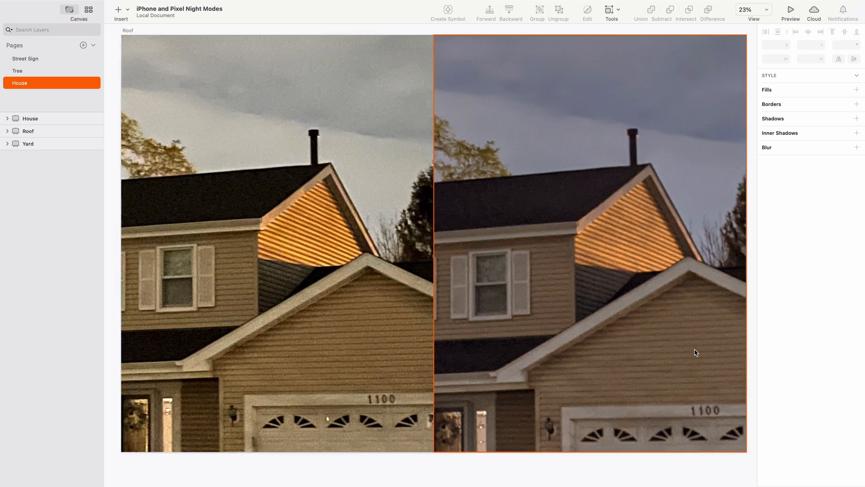
{"action": "mouse_move", "coordinate": [621, 363]}
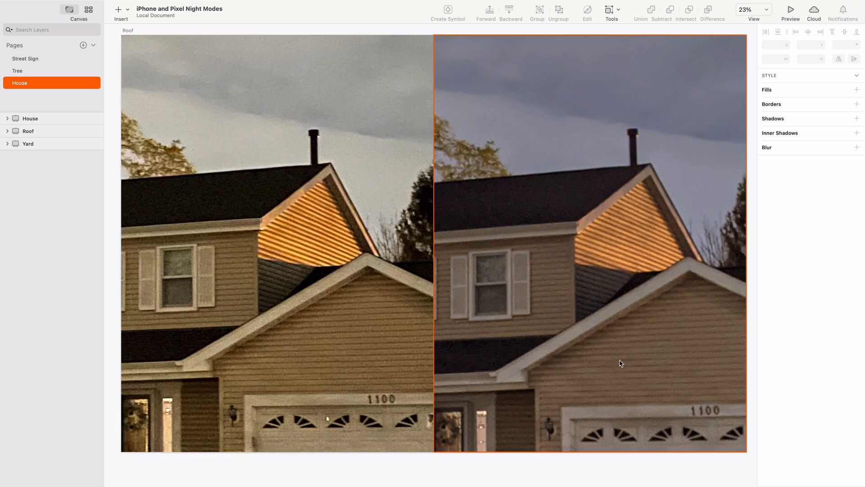
{"action": "mouse_move", "coordinate": [627, 341]}
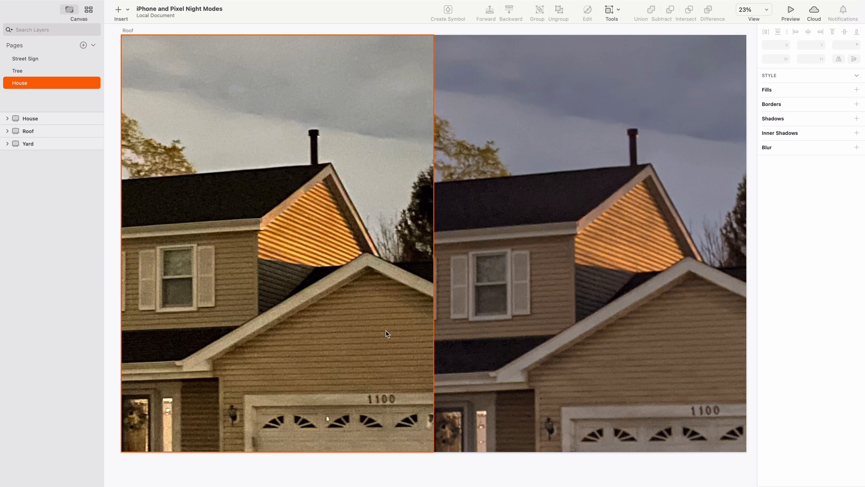
{"action": "mouse_move", "coordinate": [327, 230]}
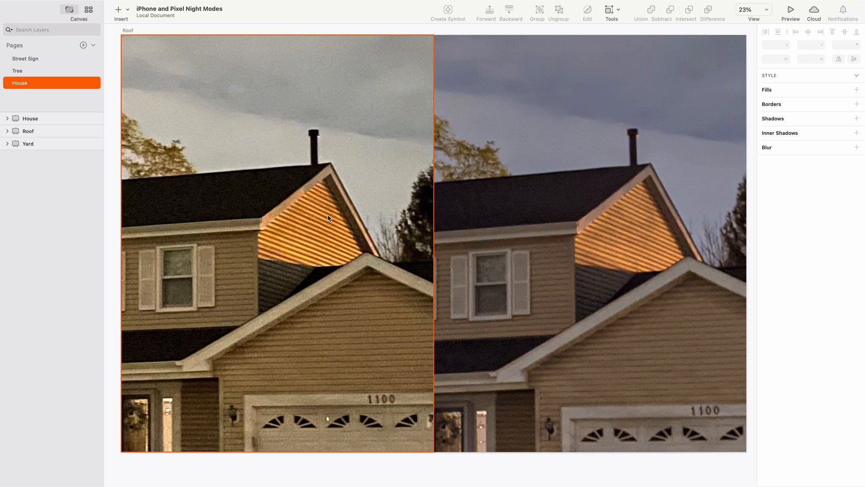
{"action": "left_click", "coordinate": [638, 236]}
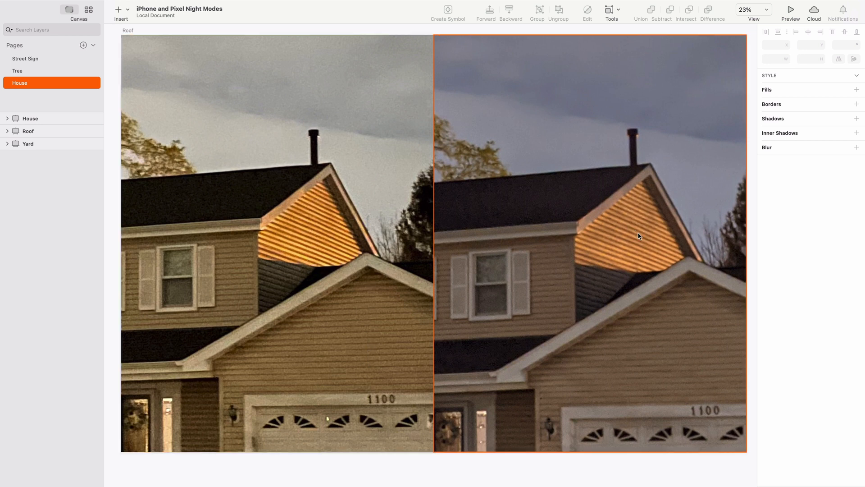
{"action": "mouse_move", "coordinate": [403, 438]}
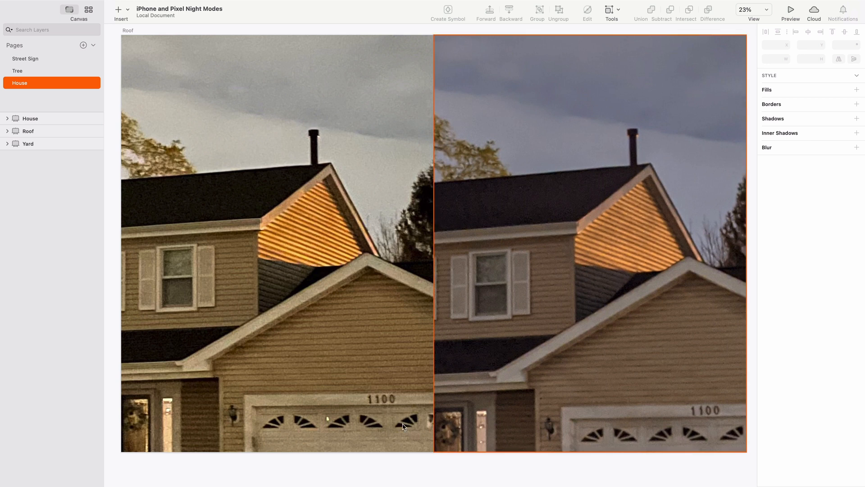
{"action": "mouse_move", "coordinate": [645, 416]}
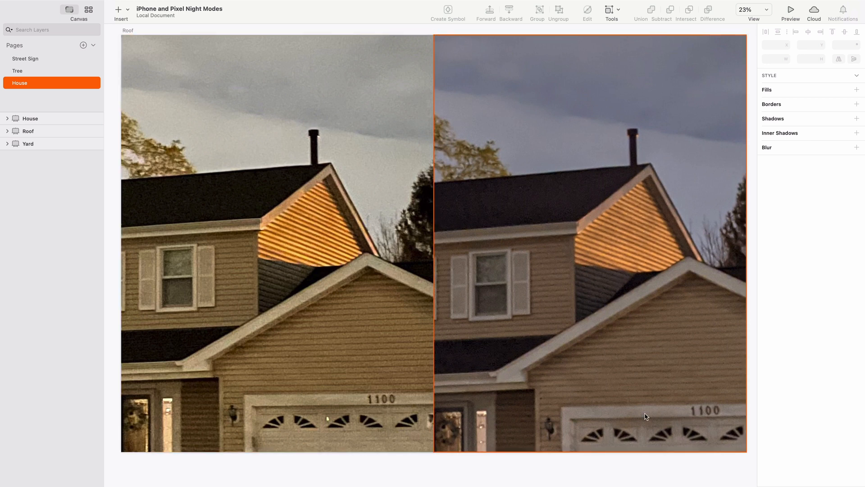
{"action": "mouse_move", "coordinate": [672, 422]}
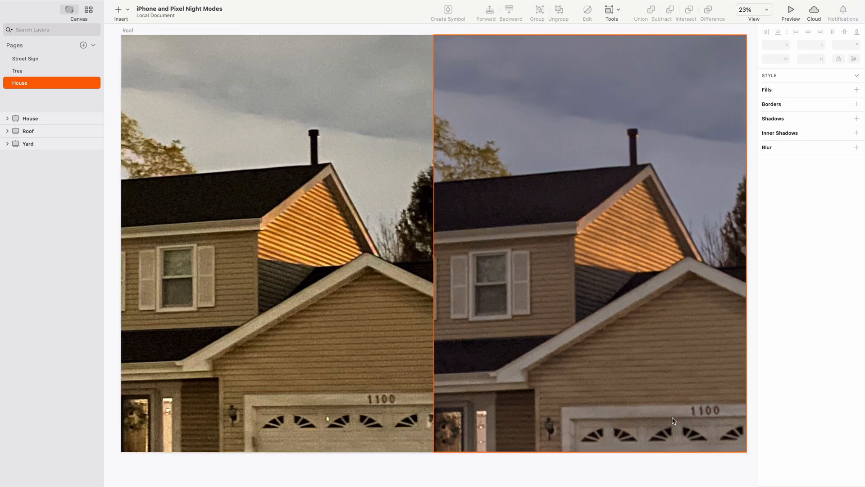
{"action": "scroll", "scroll_direction": "down", "scroll_amount": 3}
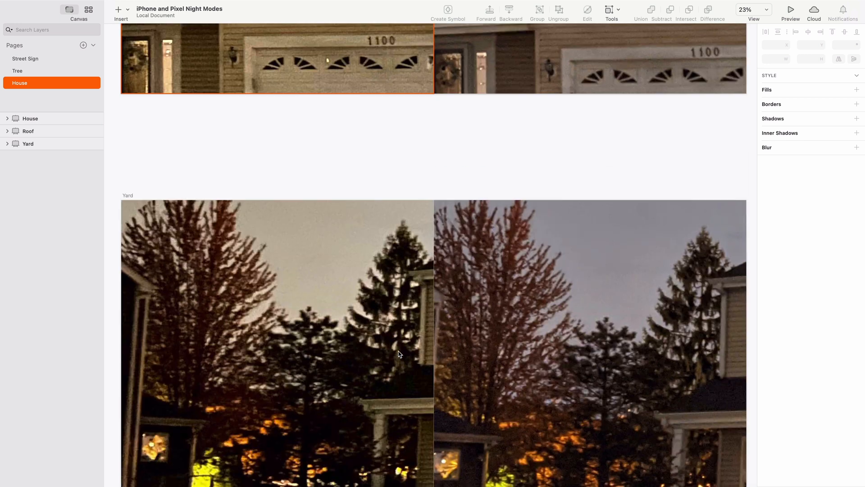
{"action": "scroll", "scroll_direction": "down", "scroll_amount": 3}
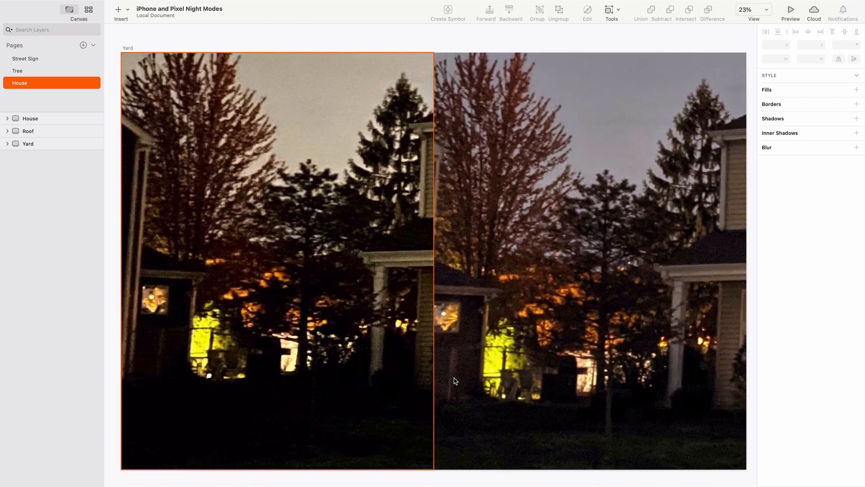
{"action": "left_click", "coordinate": [628, 416]}
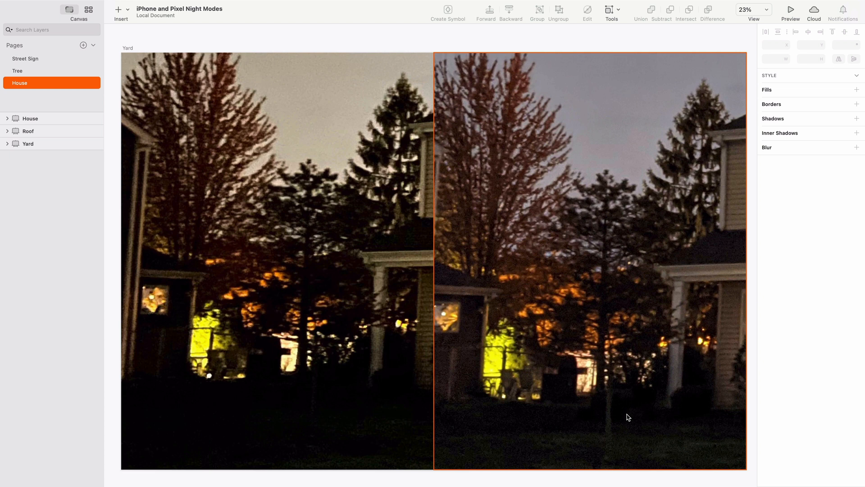
{"action": "mouse_move", "coordinate": [612, 412]}
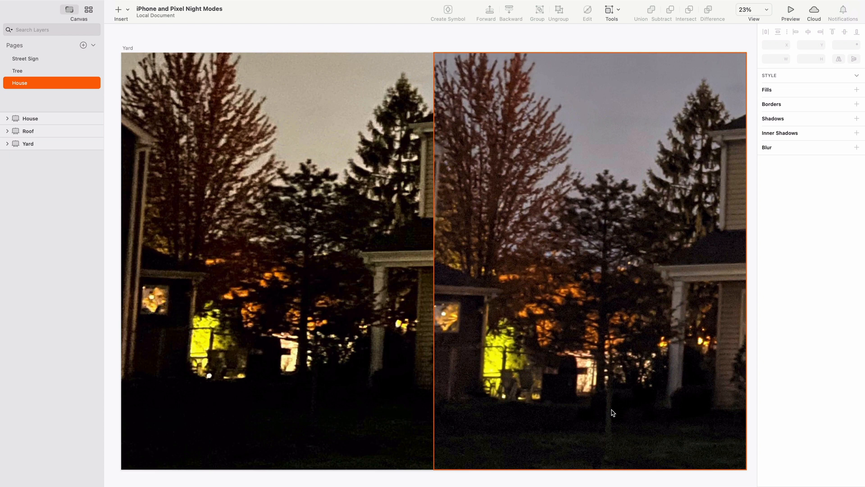
{"action": "mouse_move", "coordinate": [468, 446]}
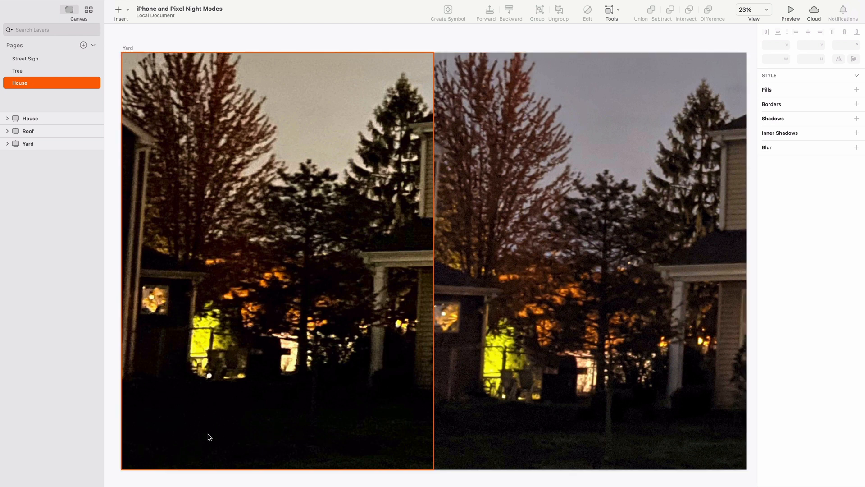
{"action": "mouse_move", "coordinate": [165, 420]}
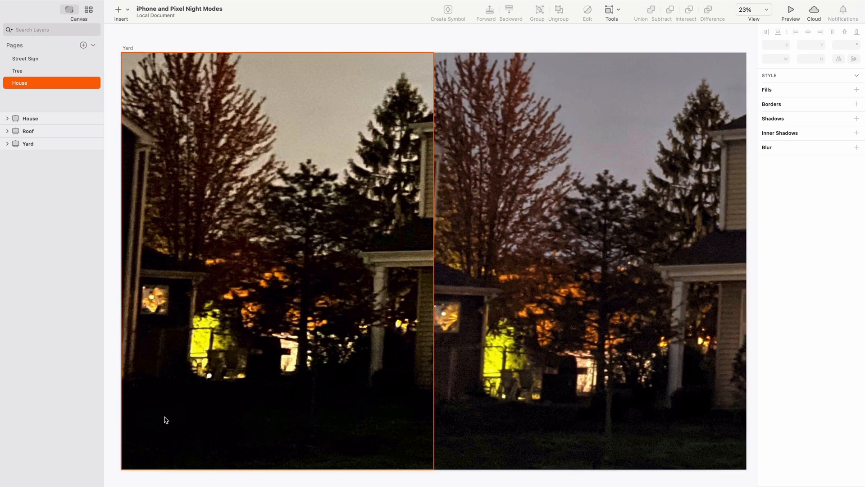
{"action": "mouse_move", "coordinate": [182, 435]}
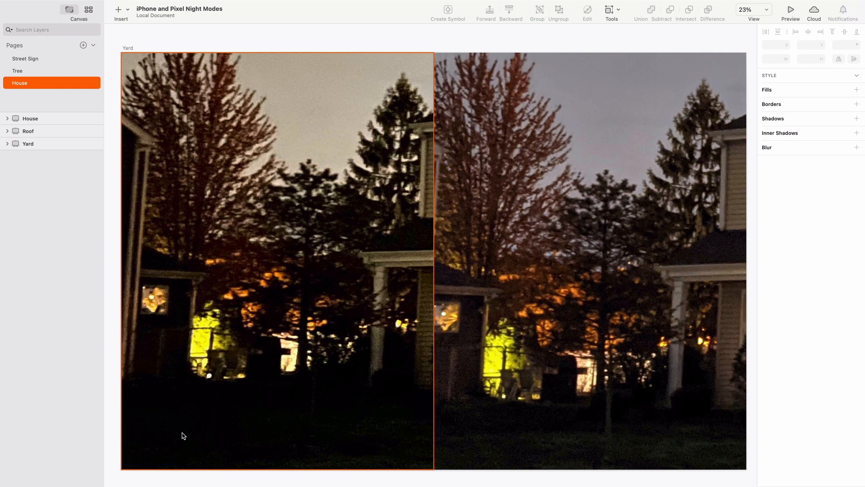
{"action": "left_click", "coordinate": [589, 259]}
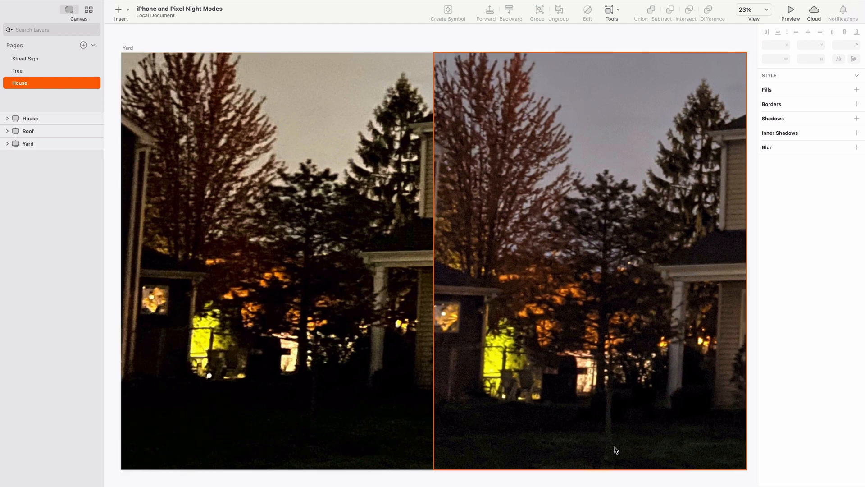
{"action": "mouse_move", "coordinate": [604, 421]}
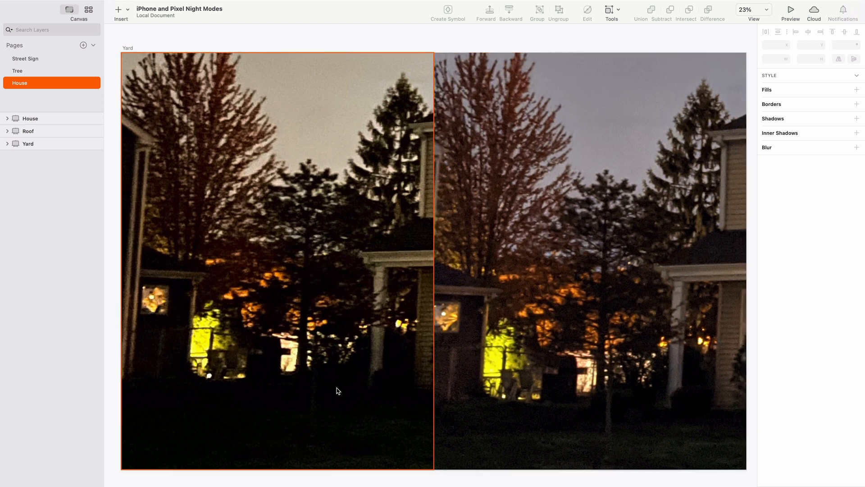
{"action": "mouse_move", "coordinate": [314, 430]}
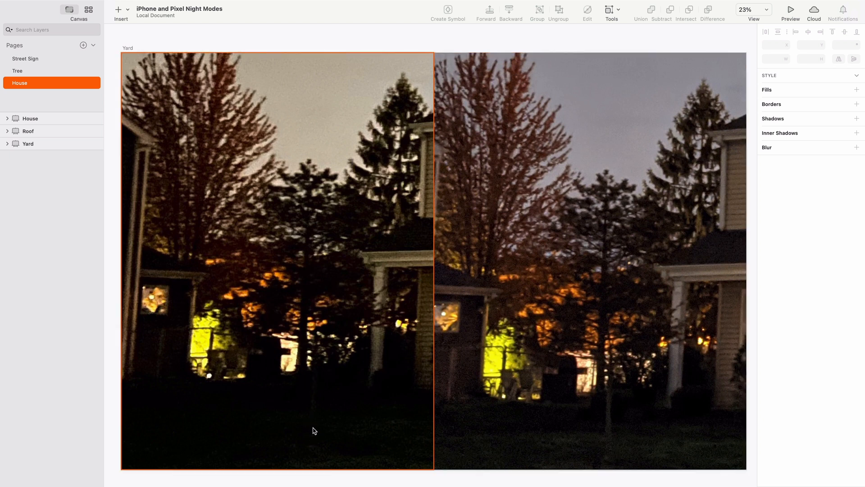
{"action": "left_click", "coordinate": [513, 377]}
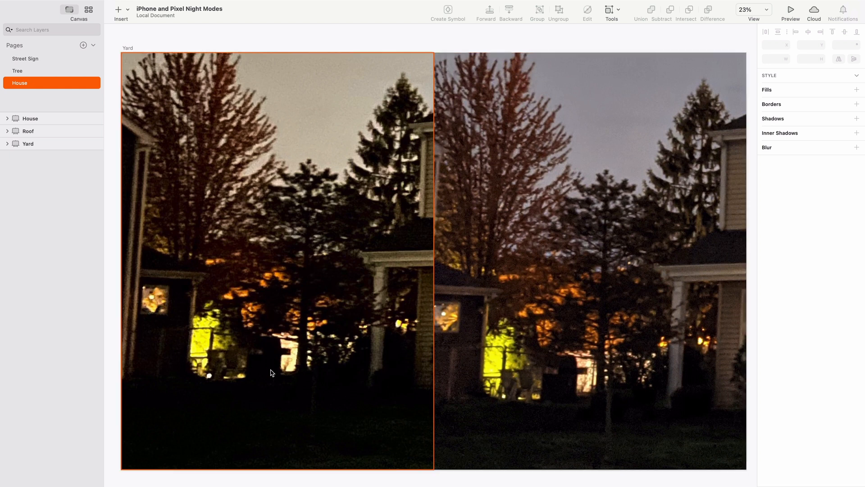
{"action": "mouse_move", "coordinate": [231, 372]}
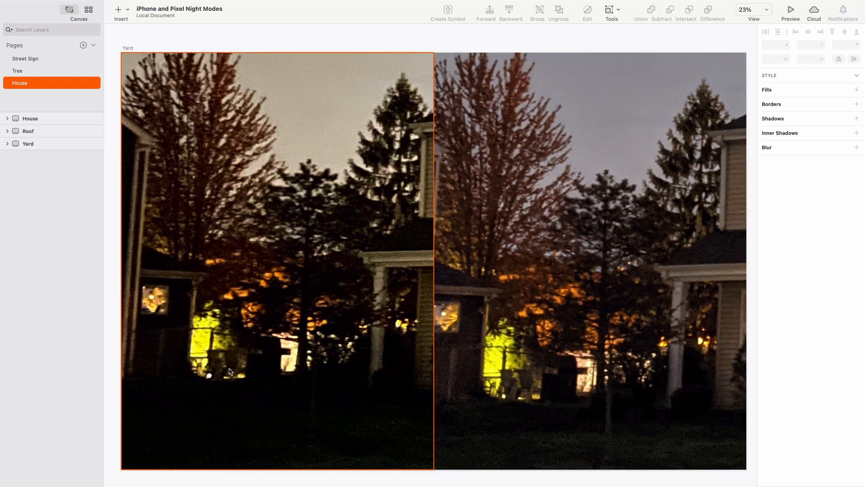
{"action": "mouse_move", "coordinate": [354, 382]}
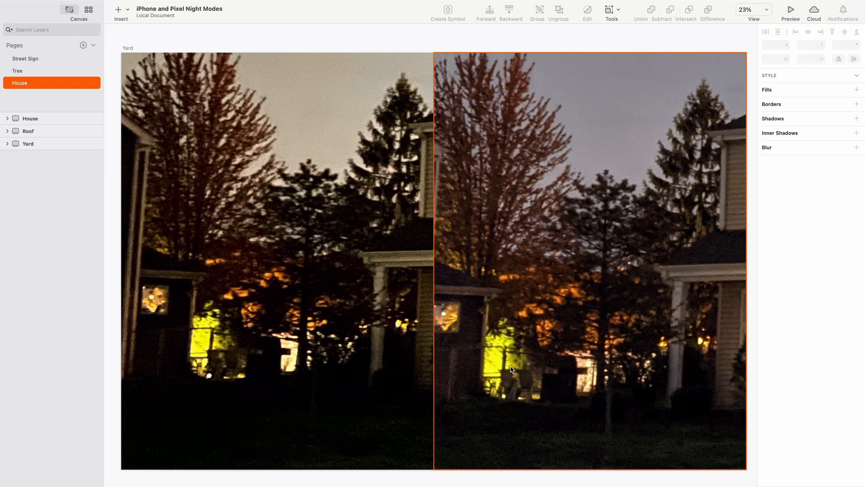
{"action": "mouse_move", "coordinate": [540, 418]}
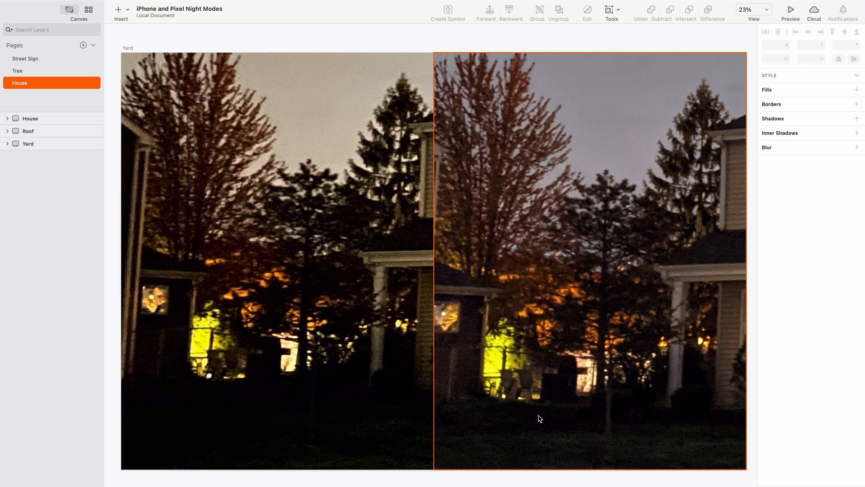